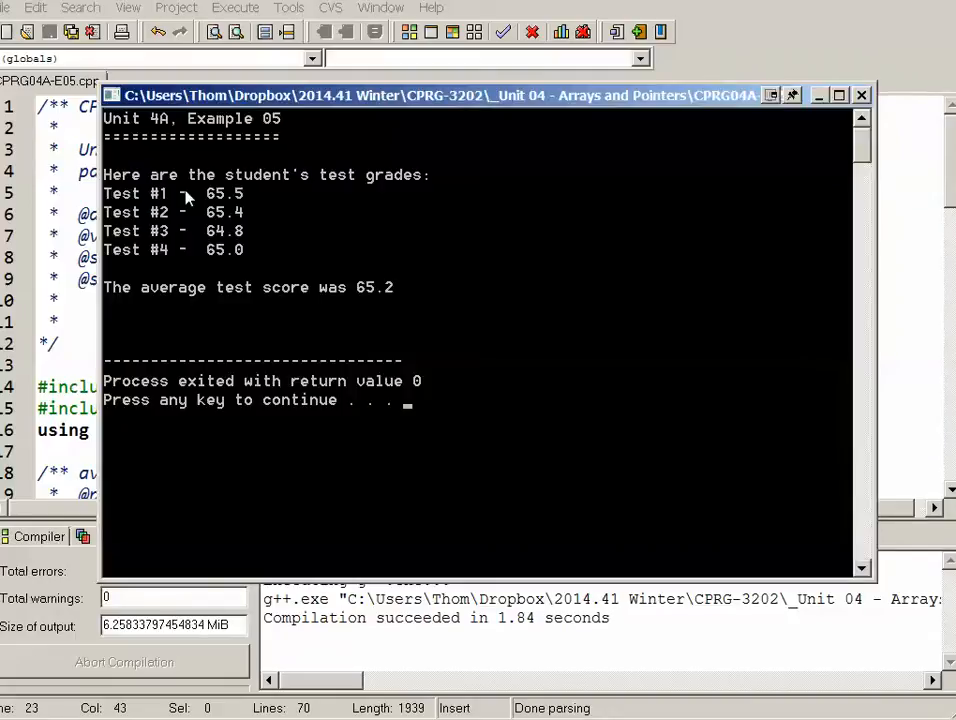
{"action": "mouse_move", "coordinate": [250, 264]}
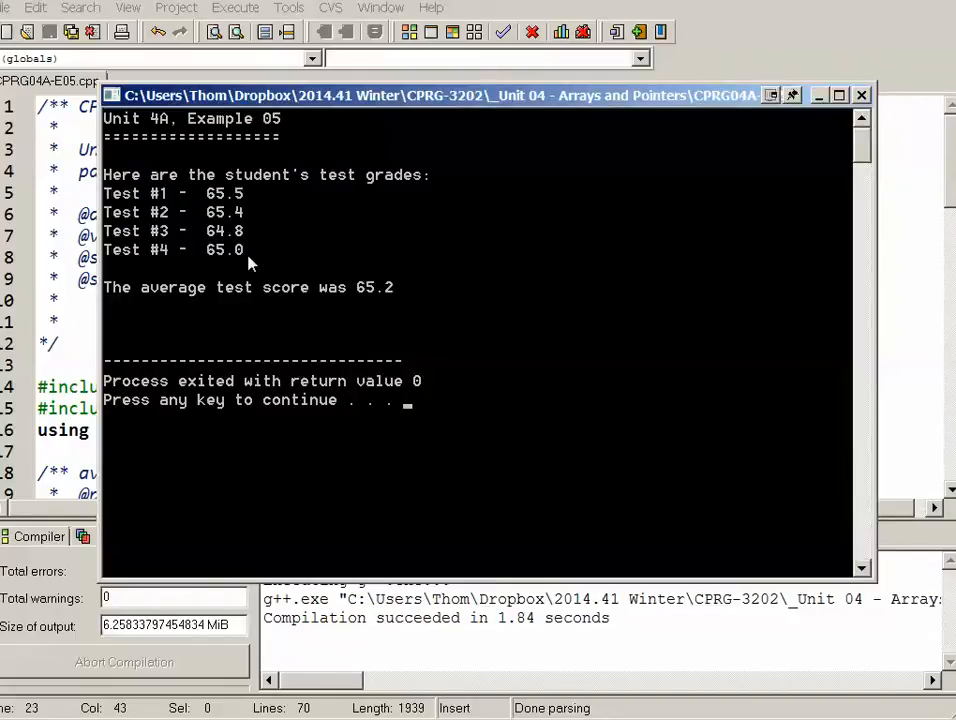
{"action": "mouse_move", "coordinate": [392, 312]}
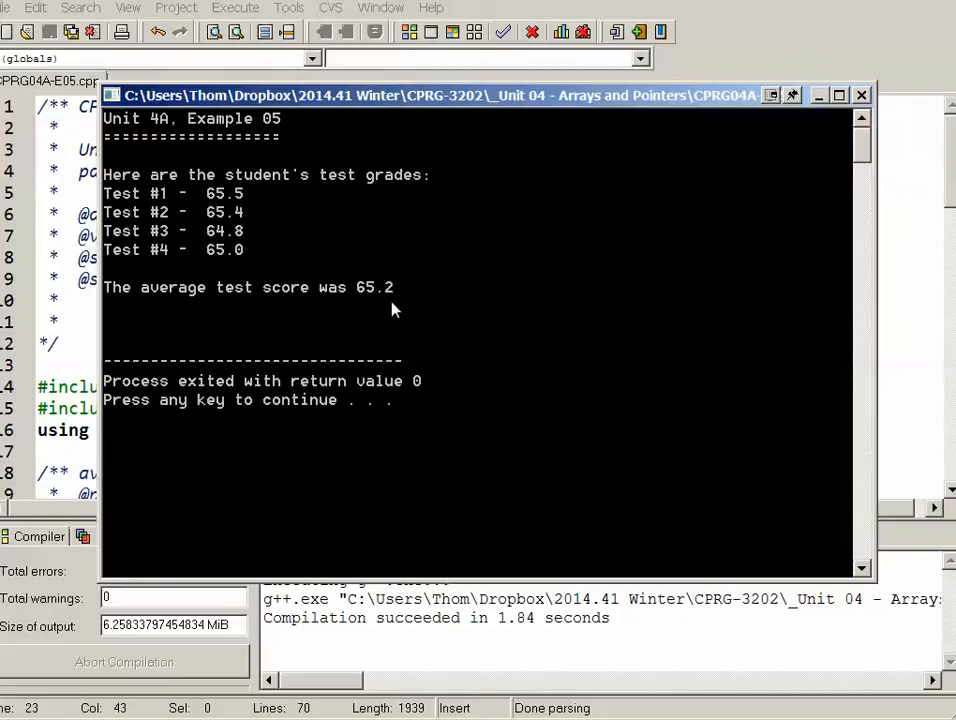
{"action": "mouse_move", "coordinate": [480, 376]}
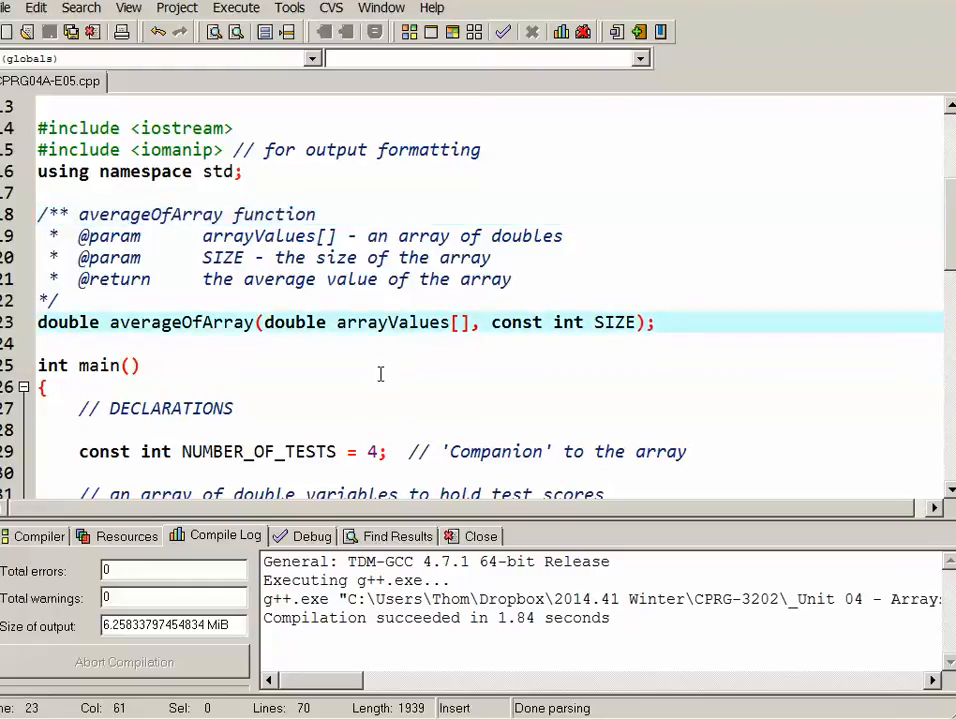
{"action": "mouse_move", "coordinate": [472, 424]}
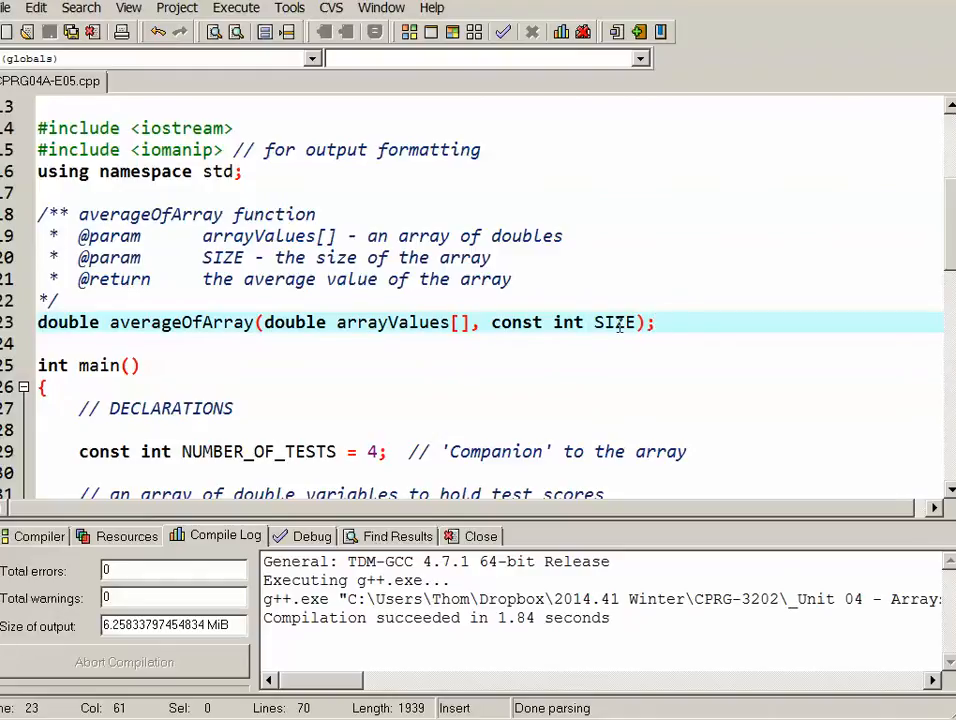
{"action": "mouse_move", "coordinate": [632, 396]}
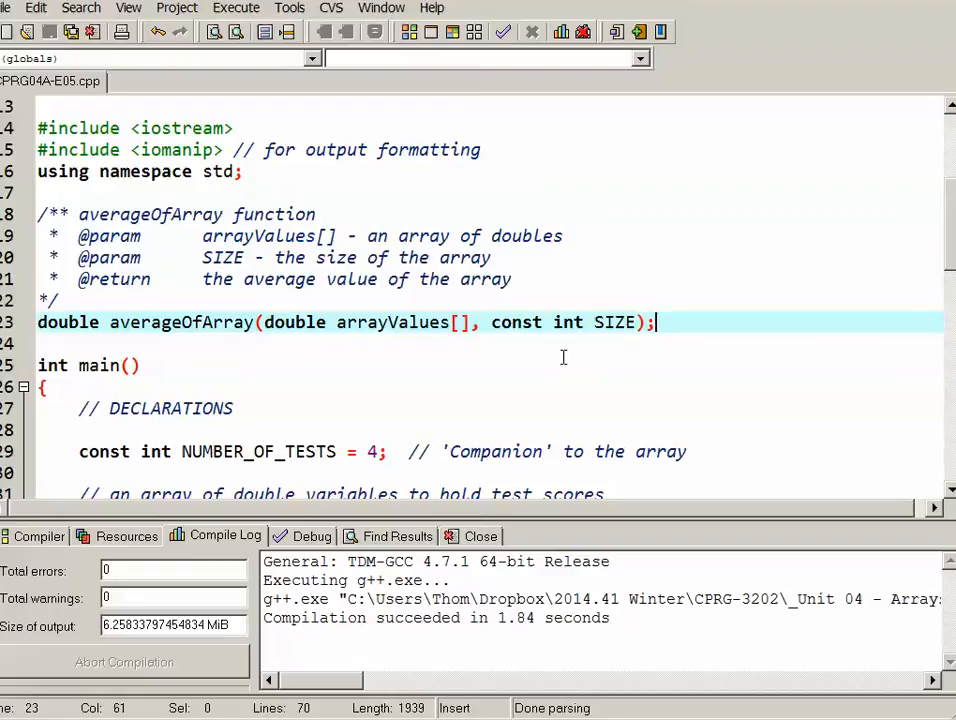
{"action": "mouse_move", "coordinate": [660, 376]}
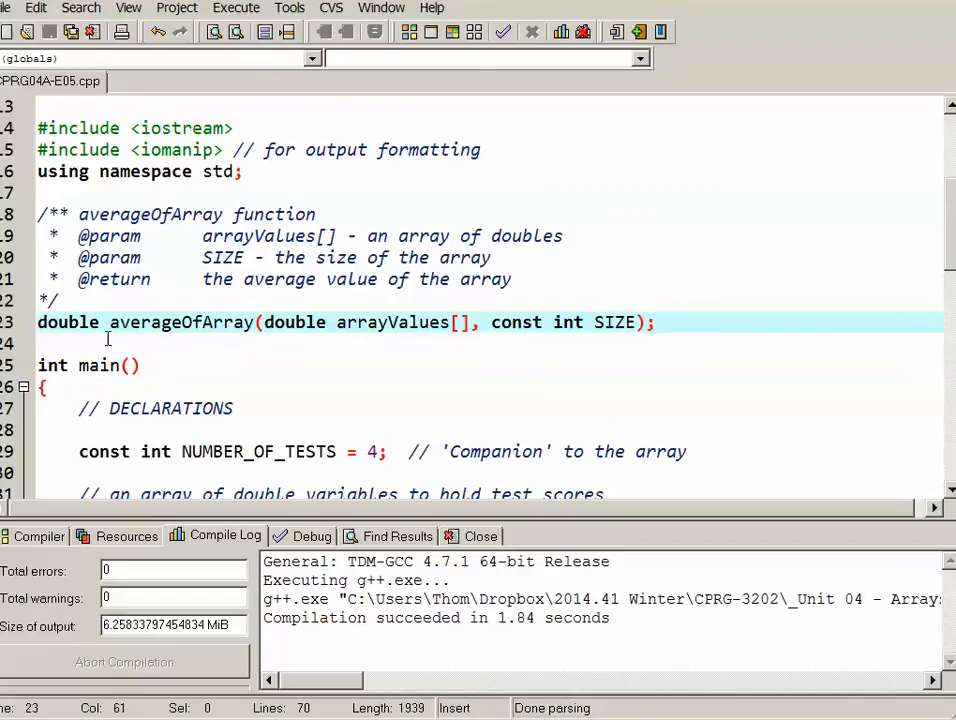
{"action": "mouse_move", "coordinate": [444, 310]}
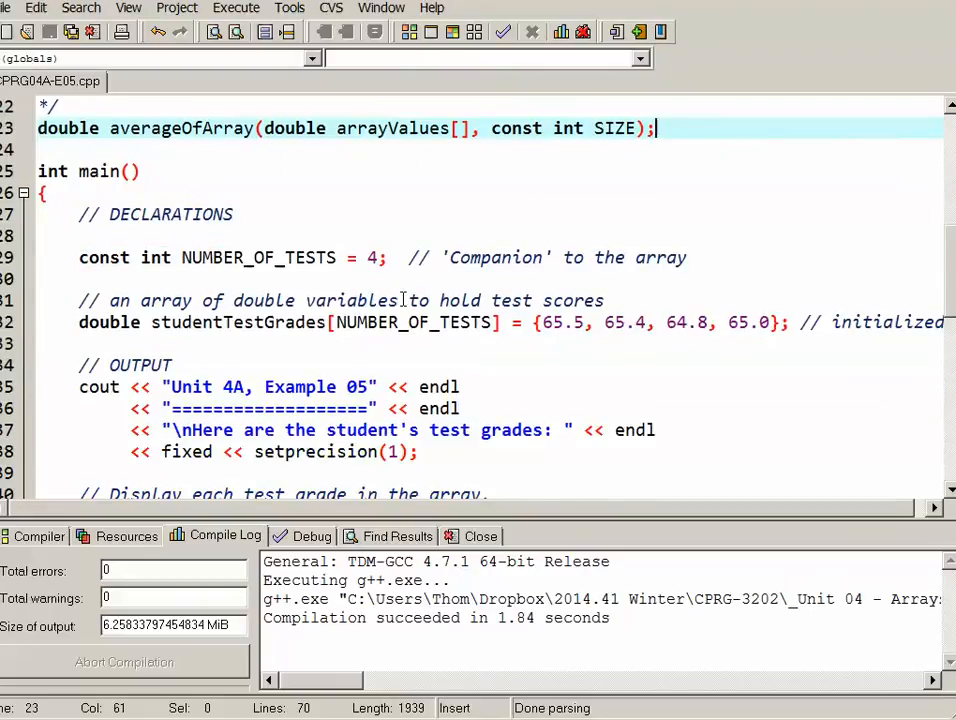
- Write the doc comment and prototype double minimumValue(double arrayValues[], const int SIZE)
{"action": "scroll", "scroll_direction": "down", "scroll_amount": 3}
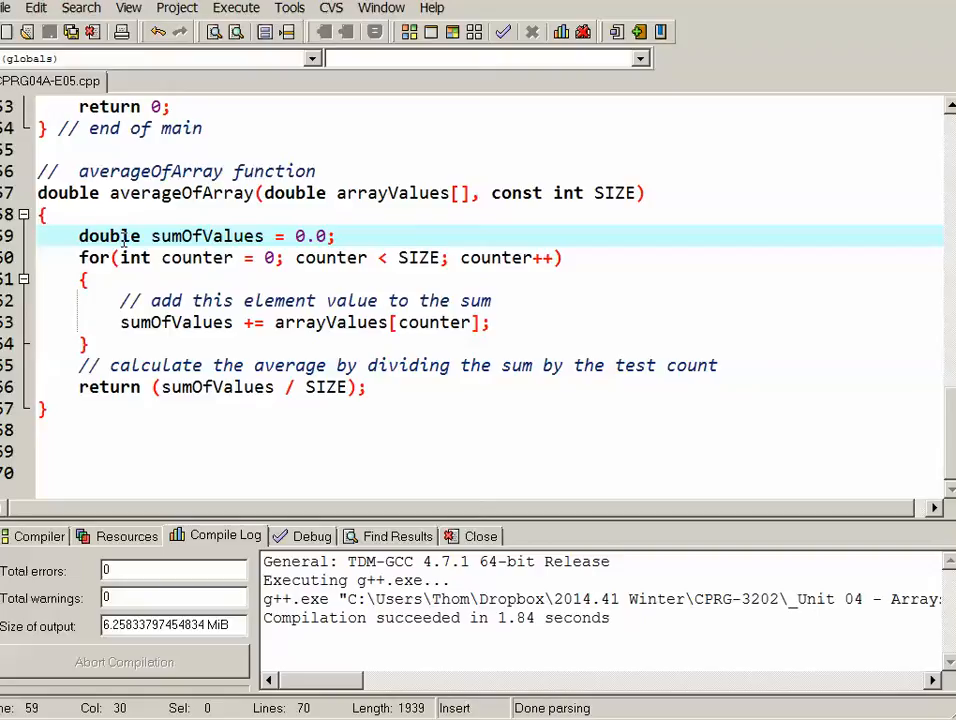
{"action": "mouse_move", "coordinate": [252, 368]}
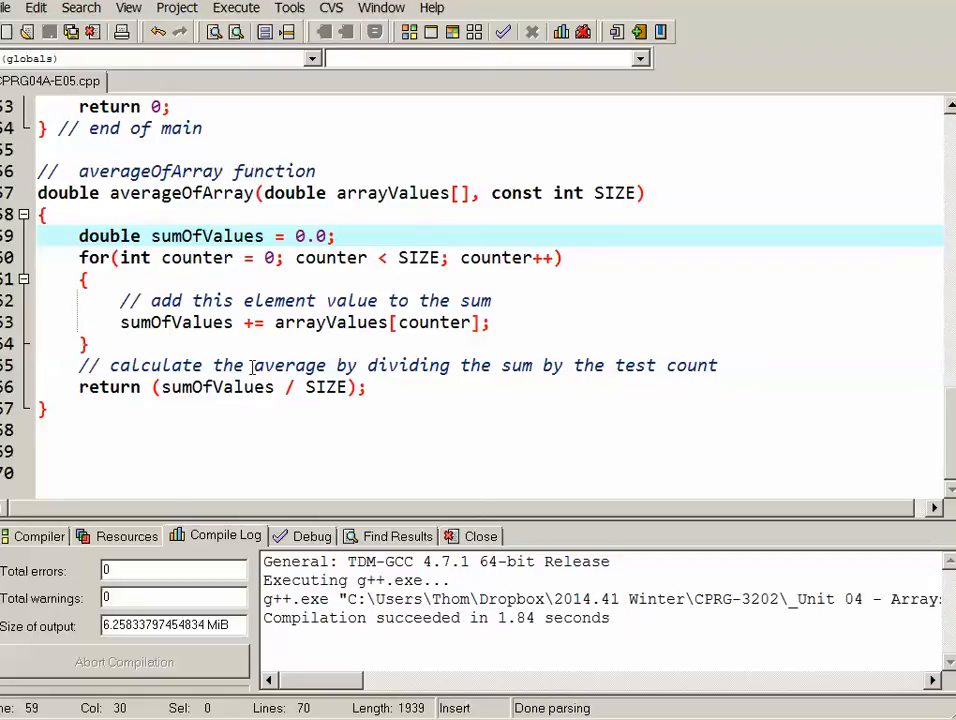
{"action": "mouse_move", "coordinate": [296, 356]}
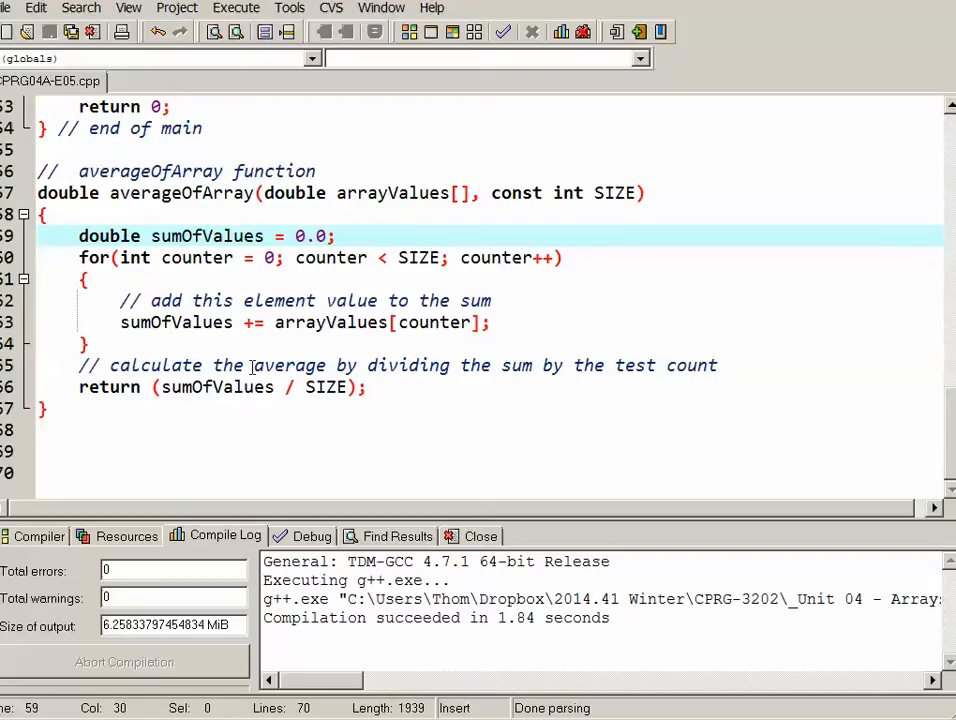
{"action": "left_click", "coordinate": [338, 236]}
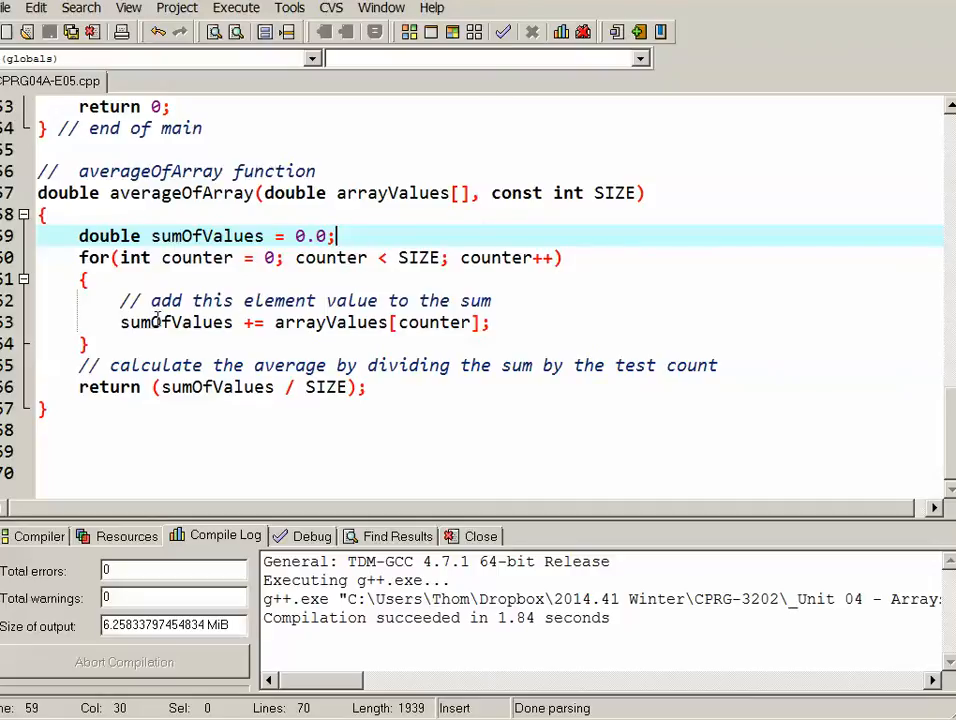
{"action": "double_click", "coordinate": [216, 388]}
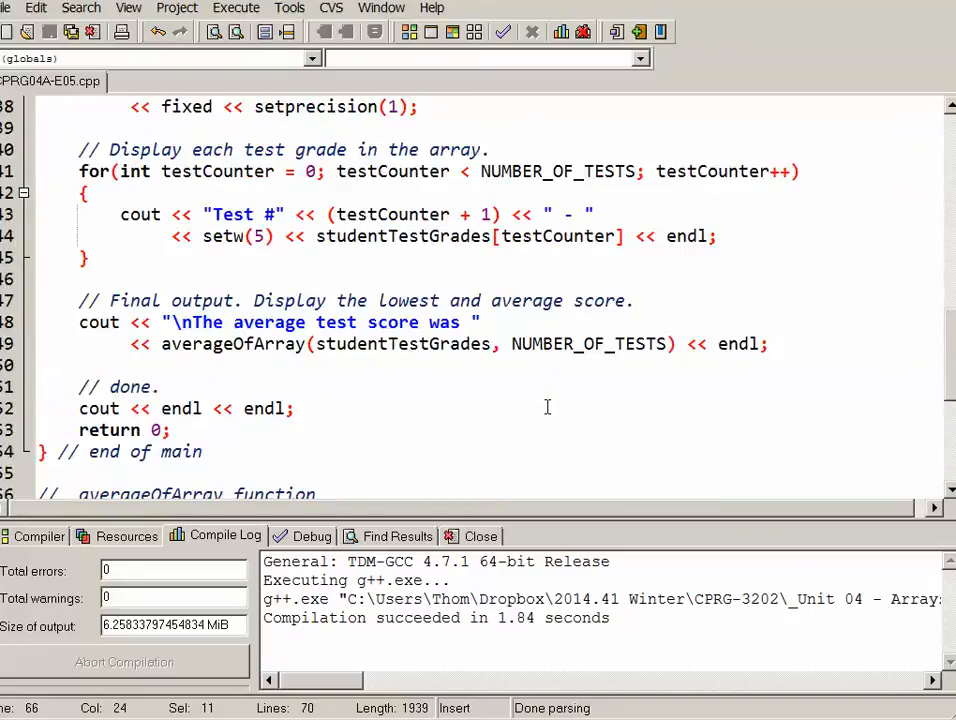
{"action": "mouse_move", "coordinate": [152, 328]}
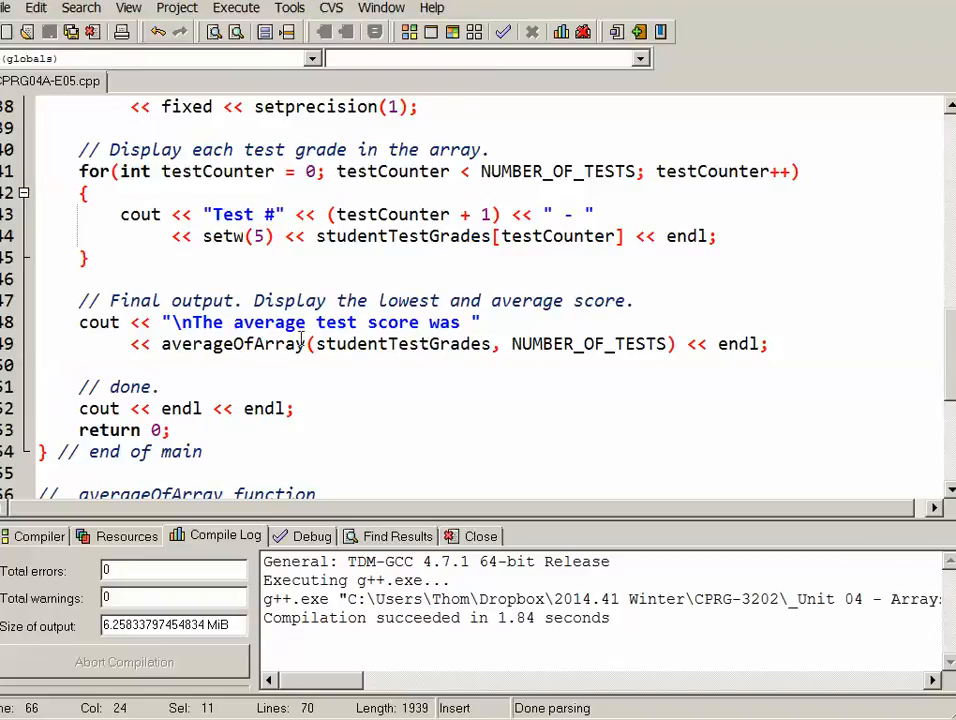
{"action": "double_click", "coordinate": [402, 344]}
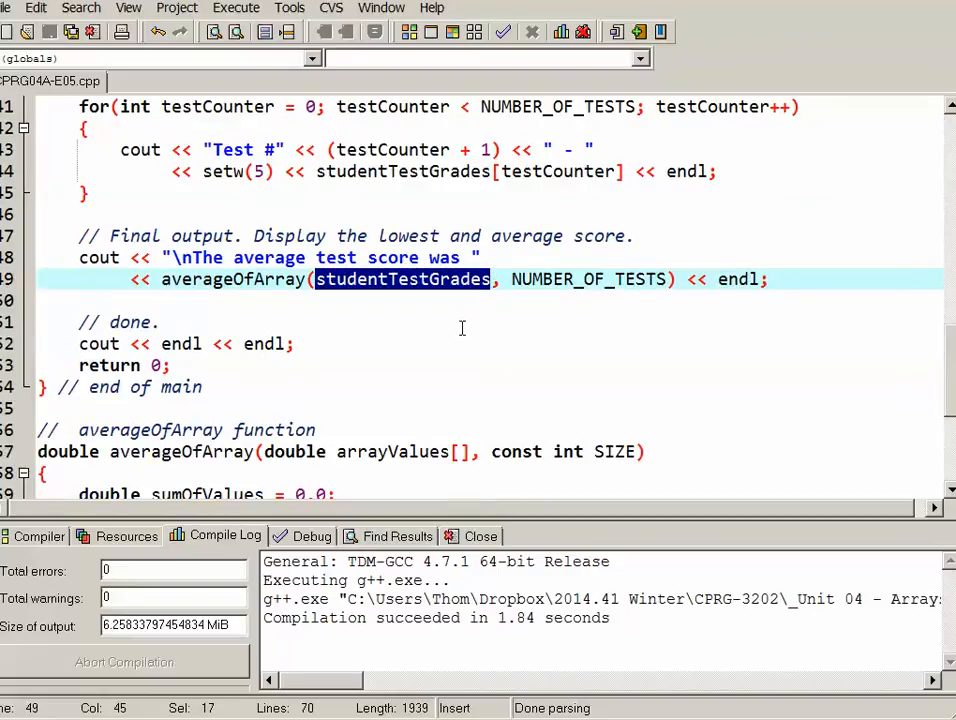
{"action": "mouse_move", "coordinate": [320, 284]}
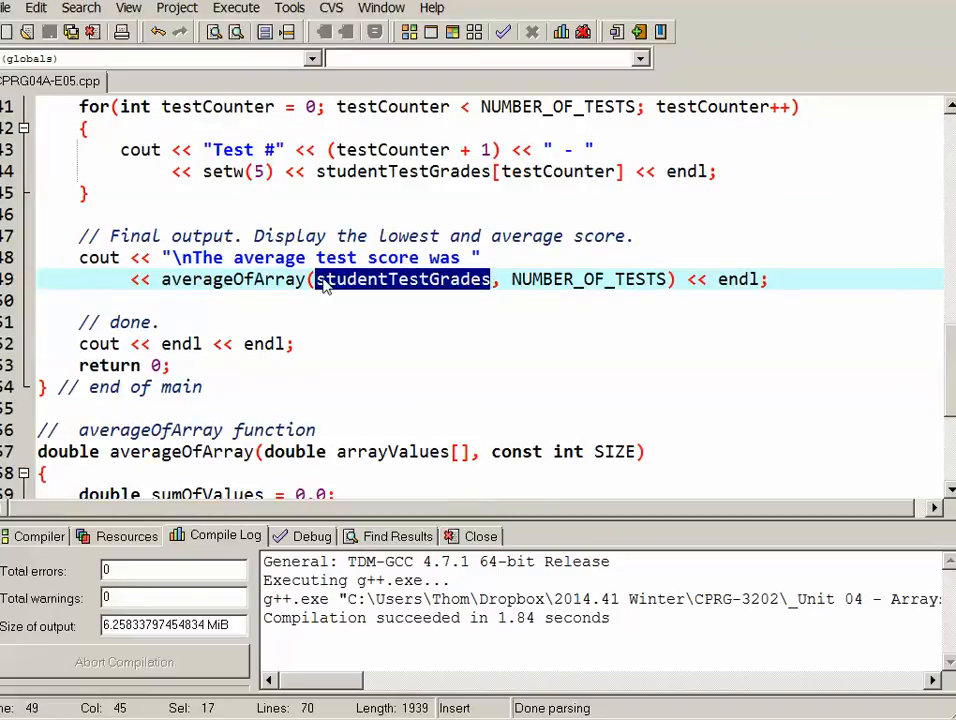
{"action": "mouse_move", "coordinate": [372, 456]}
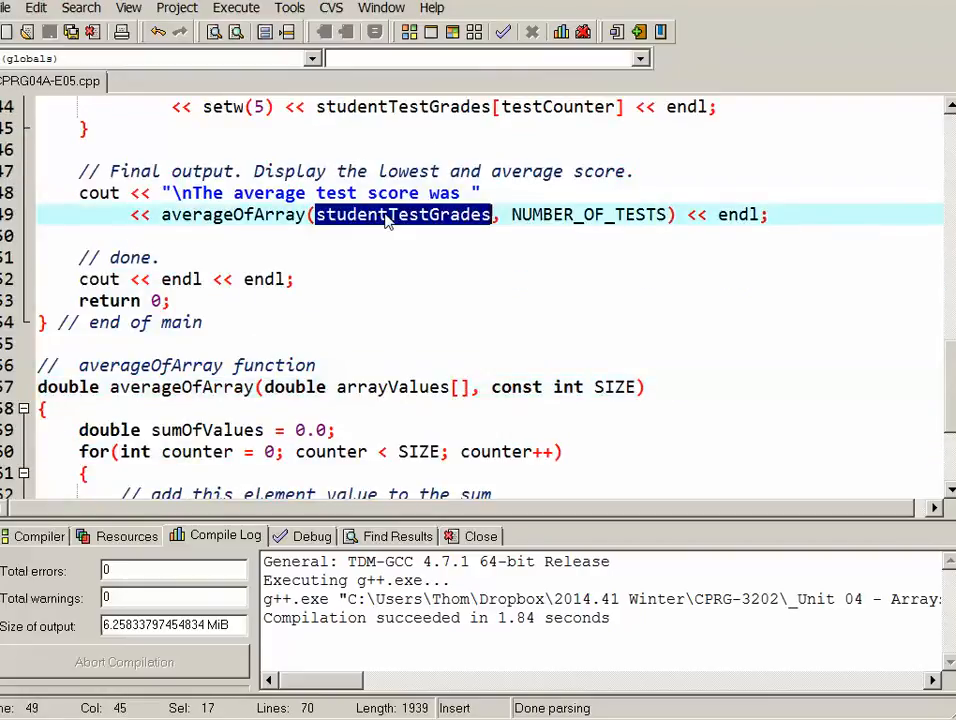
{"action": "double_click", "coordinate": [590, 214]}
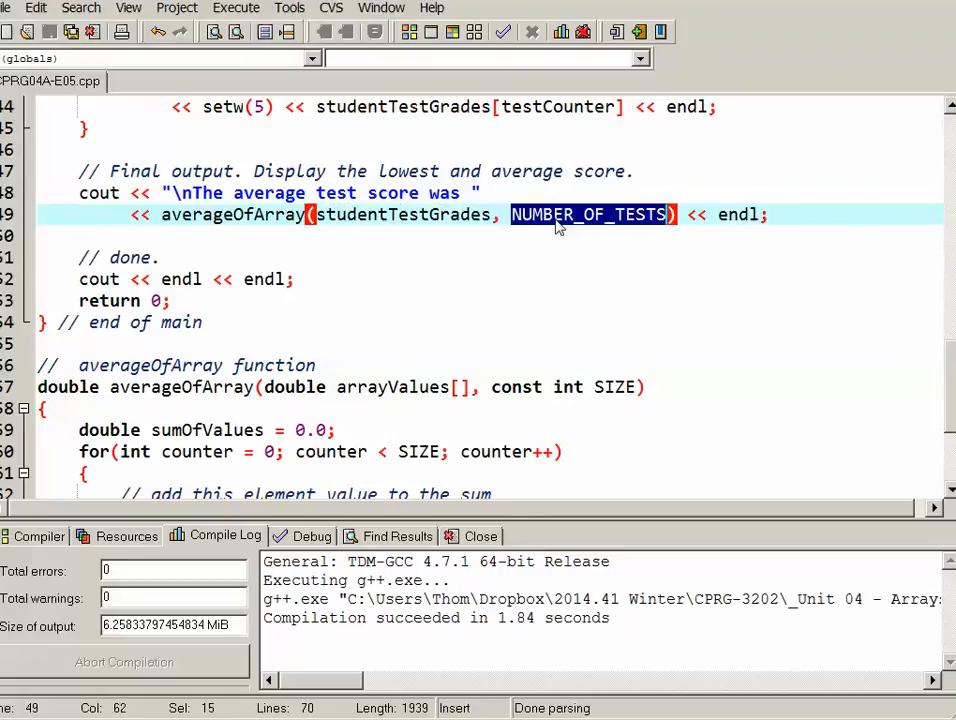
{"action": "mouse_move", "coordinate": [606, 440]}
{"action": "type", "text": "double minimumValue(double arrayValues[], const int SIZE);"}
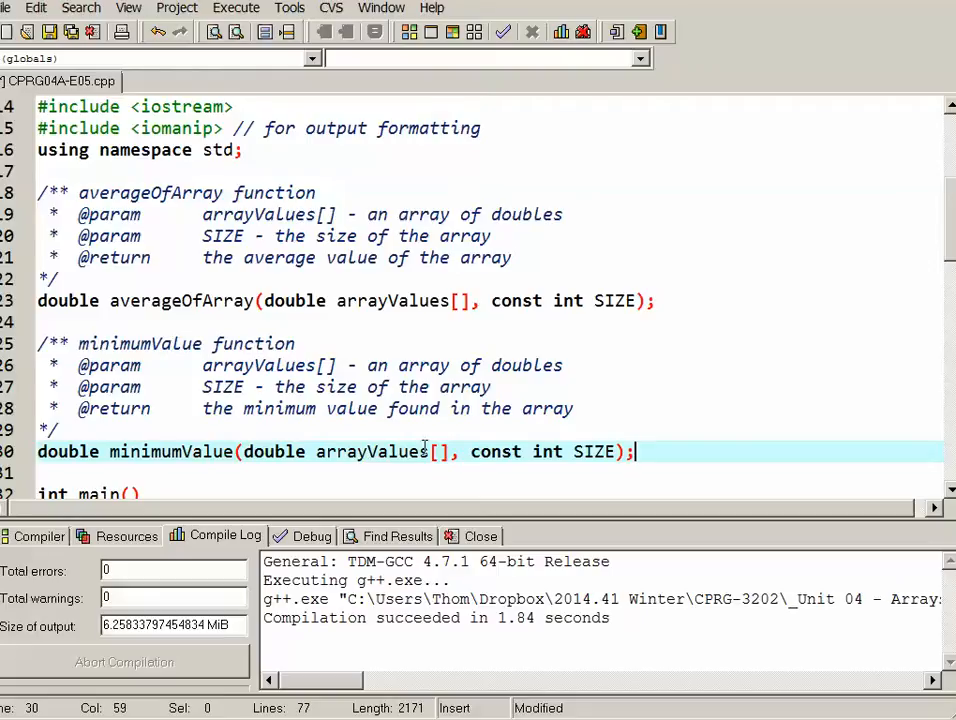
{"action": "mouse_move", "coordinate": [596, 452]}
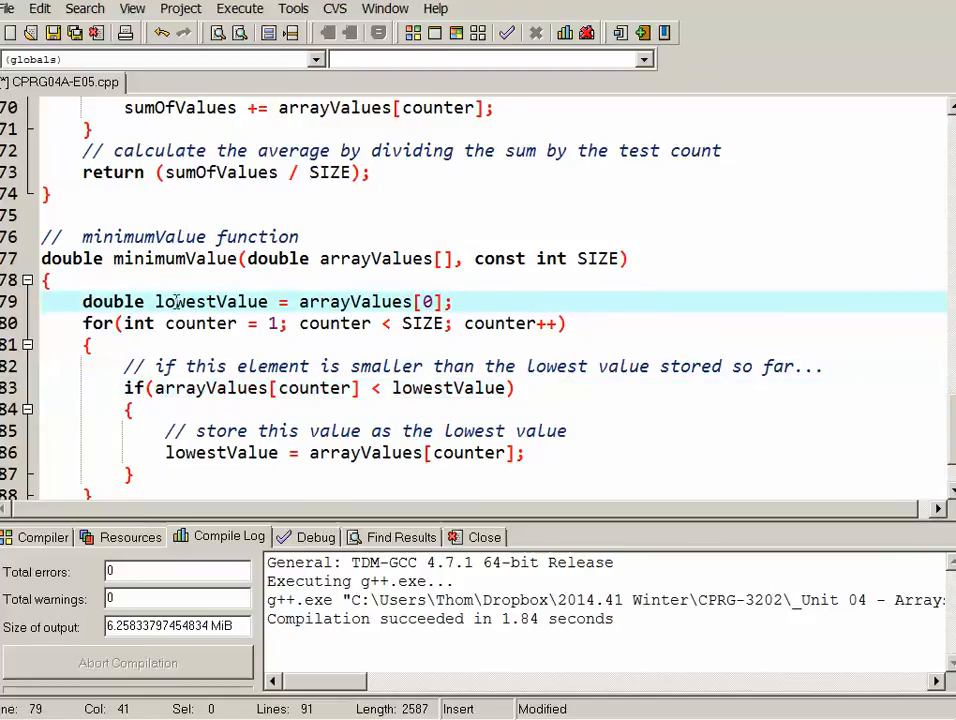
- Write the for loop comparing arrayValues[counter] to lowestValue and return lowestValue, then compile
{"action": "double_click", "coordinate": [210, 300]}
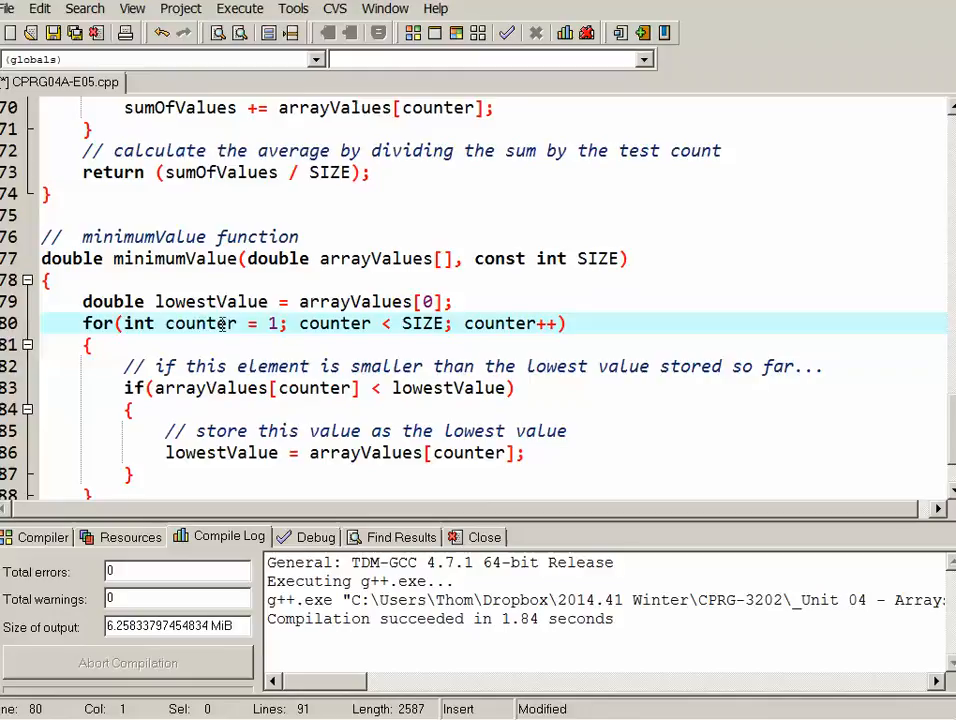
{"action": "left_click", "coordinate": [278, 324]}
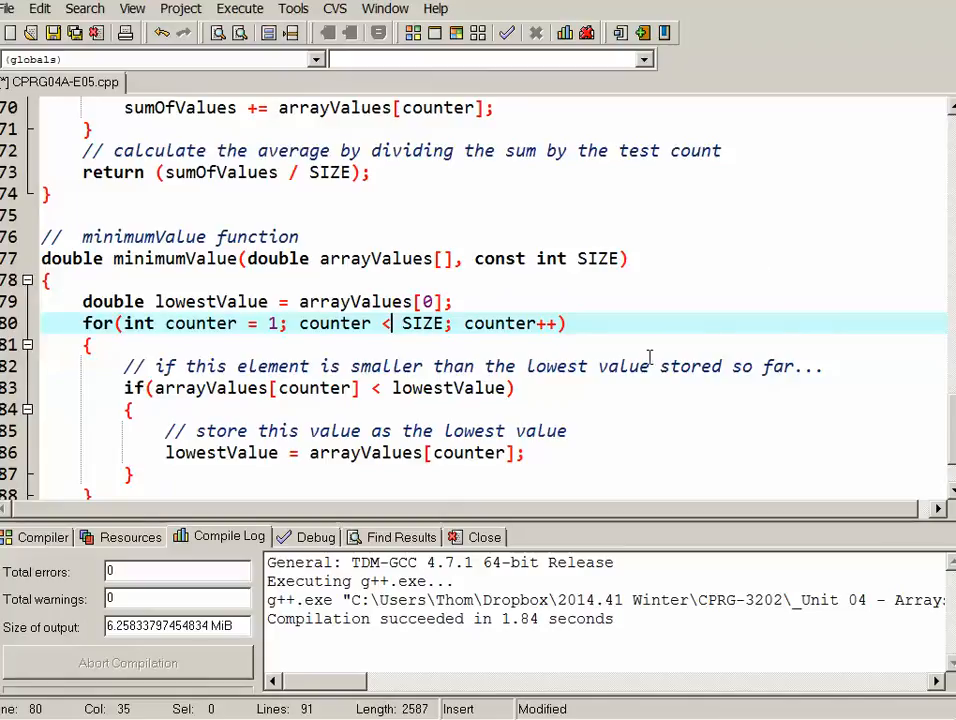
{"action": "scroll", "scroll_direction": "down", "scroll_amount": 3}
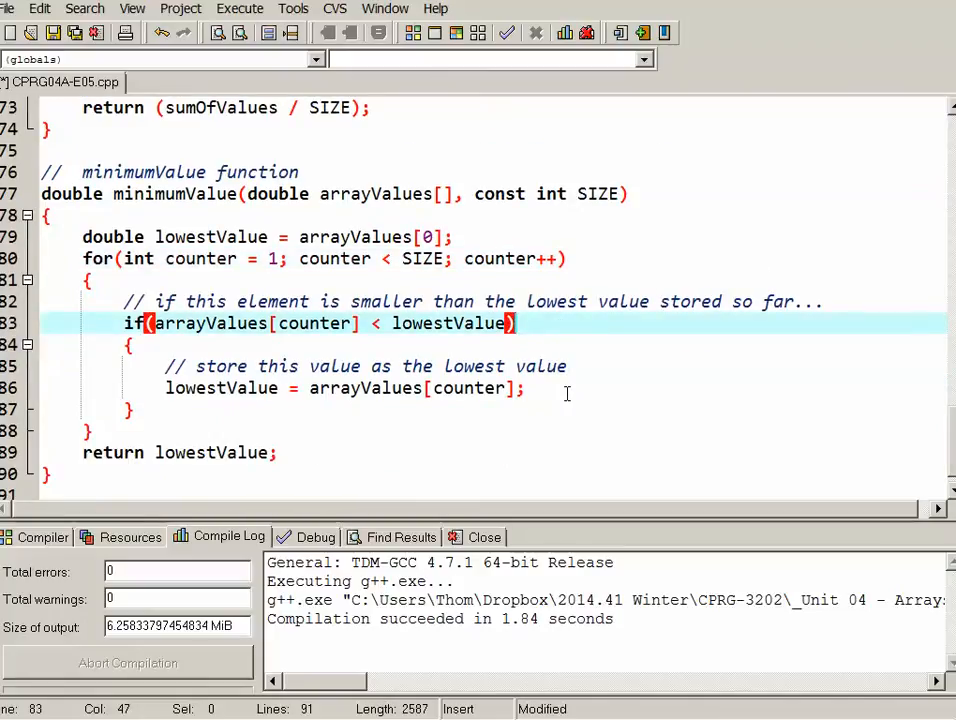
{"action": "mouse_move", "coordinate": [196, 338]}
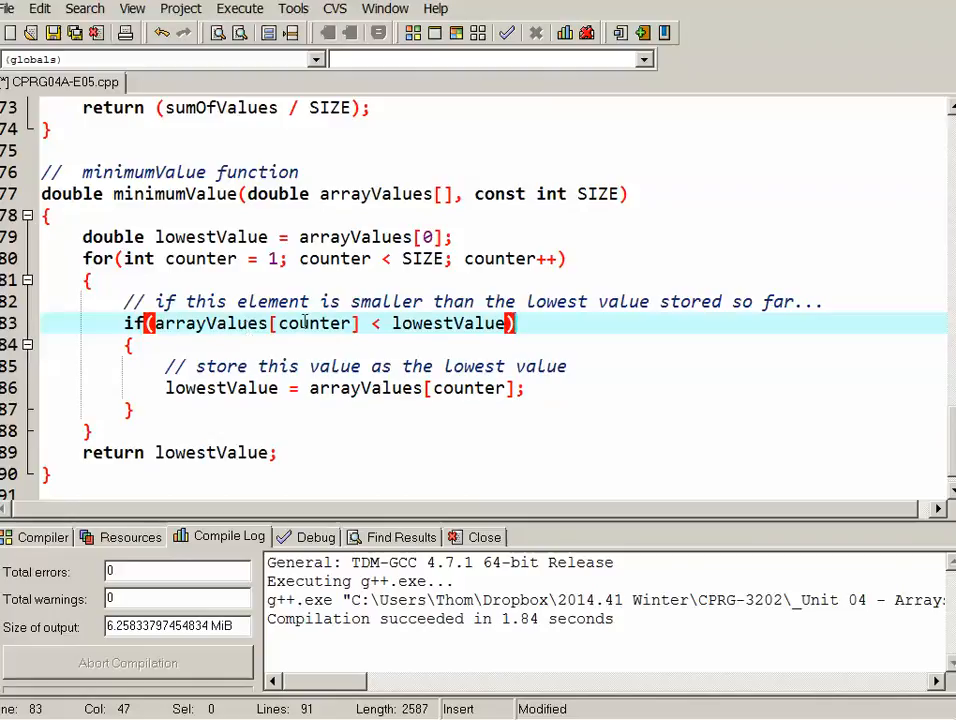
{"action": "double_click", "coordinate": [452, 324]}
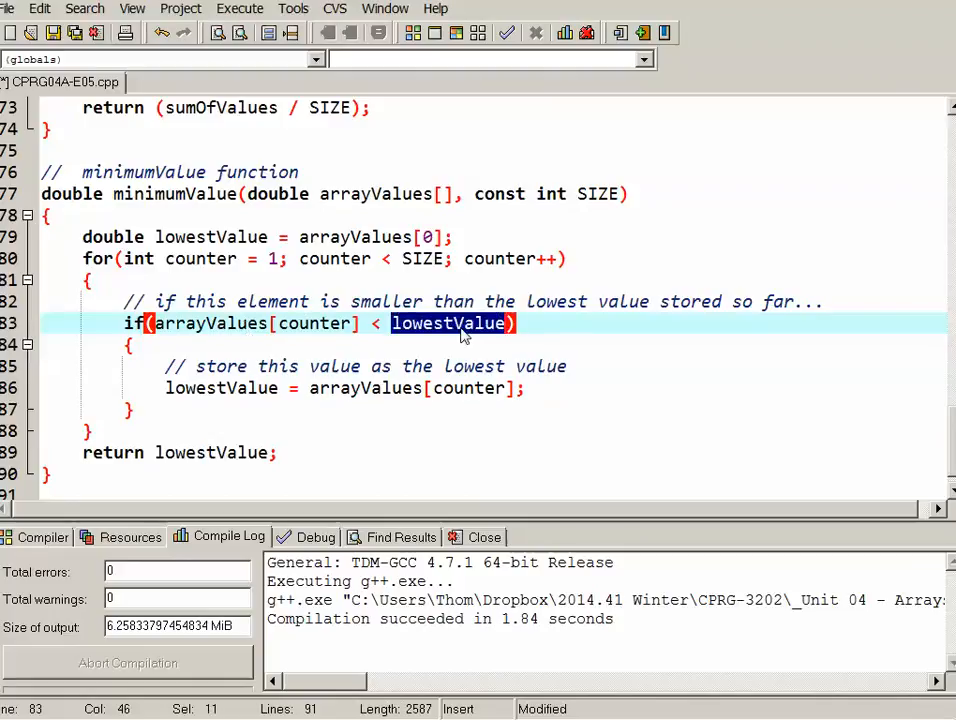
{"action": "mouse_move", "coordinate": [224, 388]}
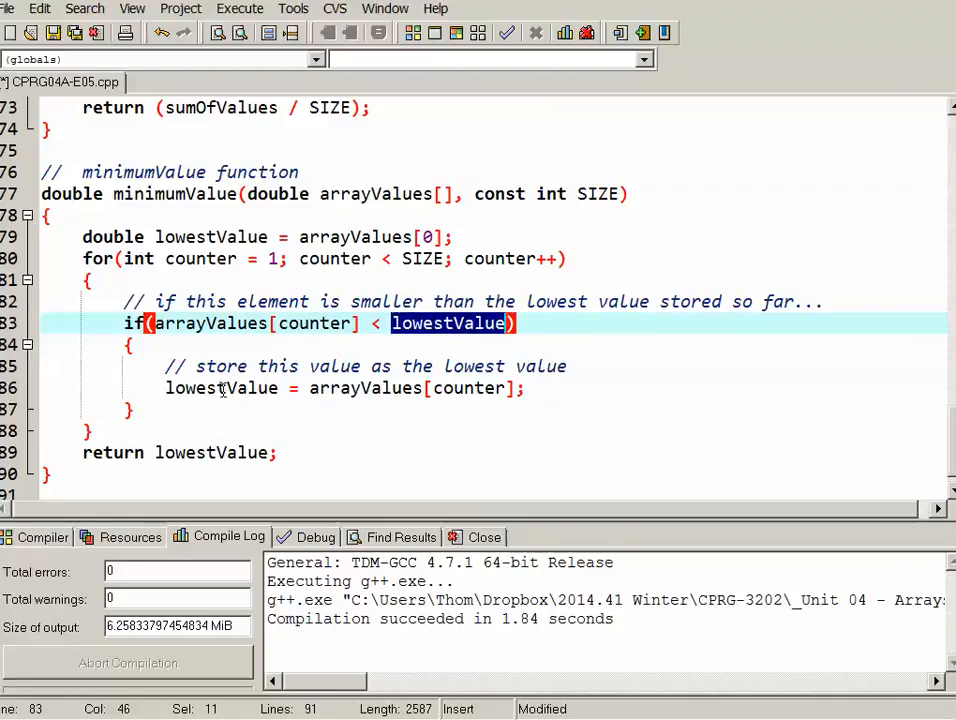
{"action": "double_click", "coordinate": [220, 388]}
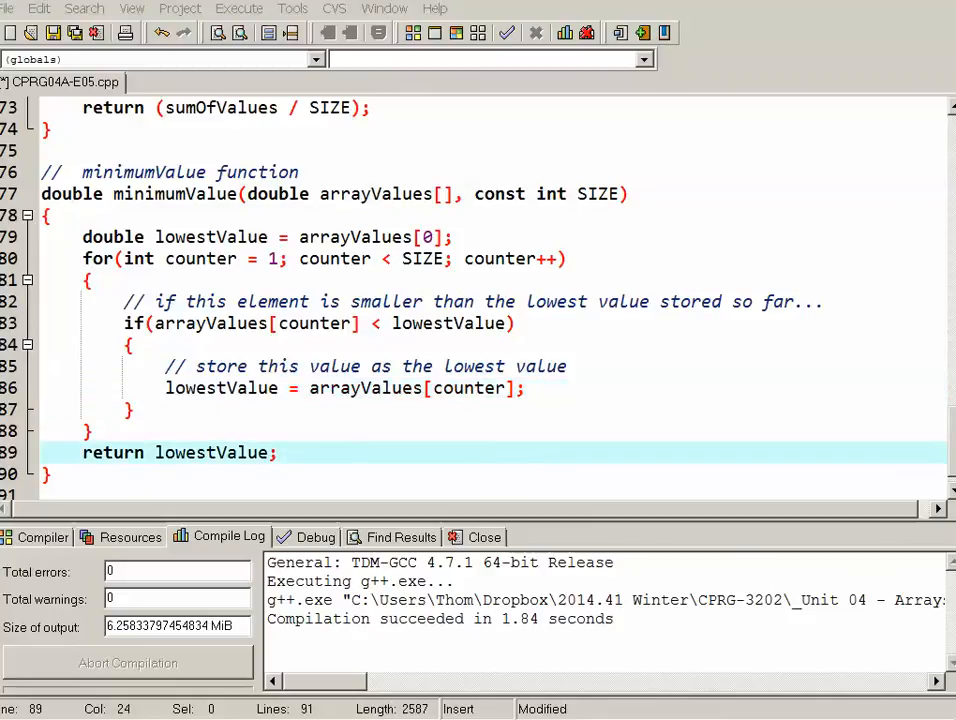
{"action": "scroll", "scroll_direction": "up", "scroll_amount": 3}
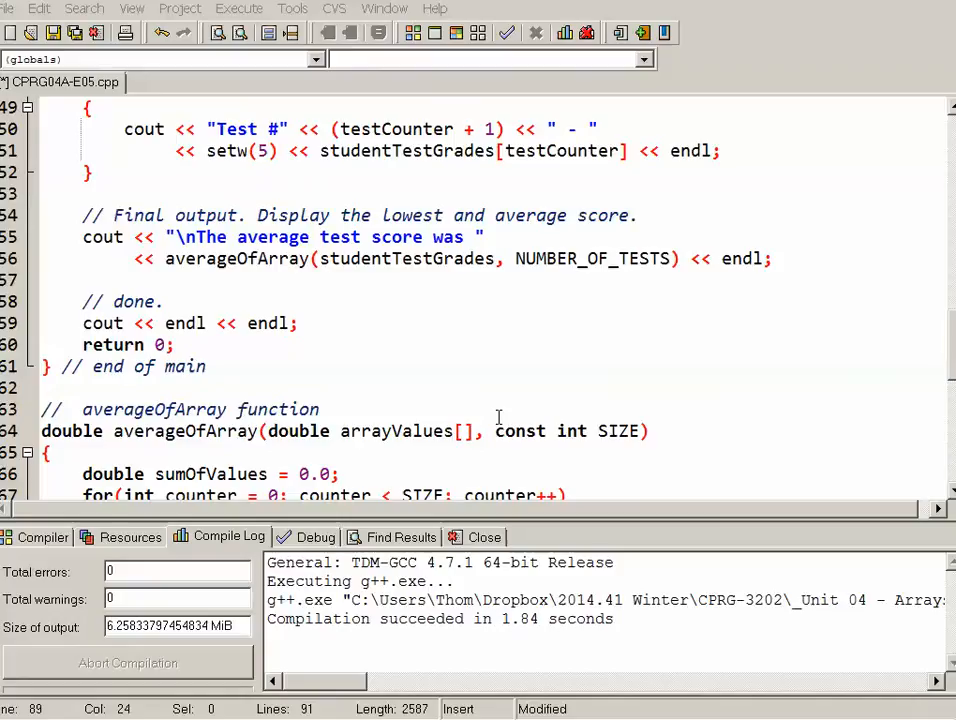
{"action": "mouse_move", "coordinate": [268, 240]}
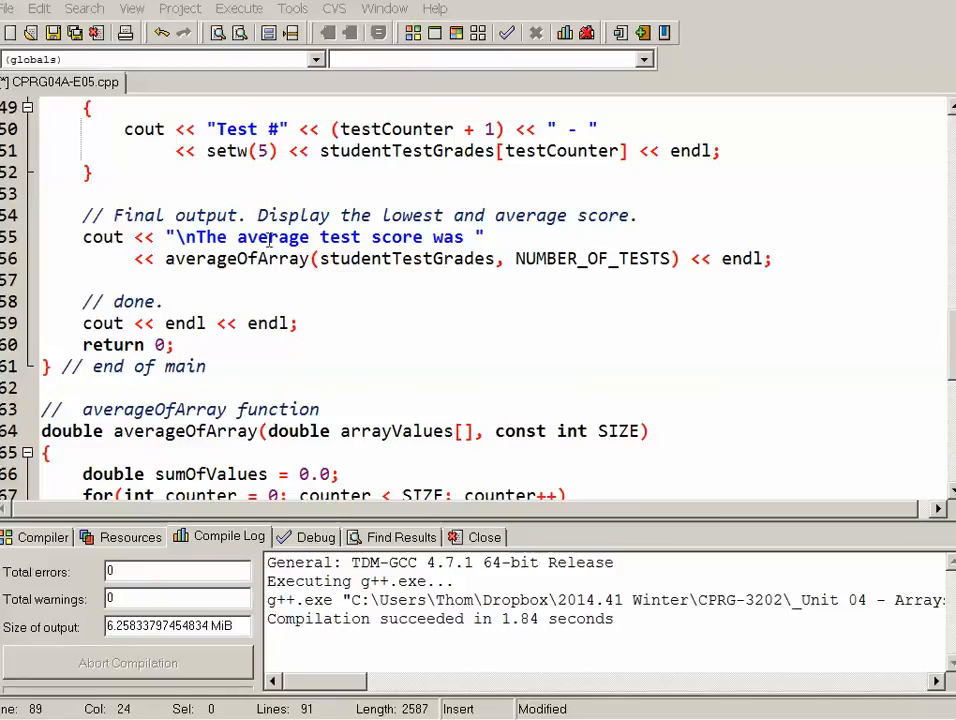
{"action": "mouse_move", "coordinate": [740, 238]}
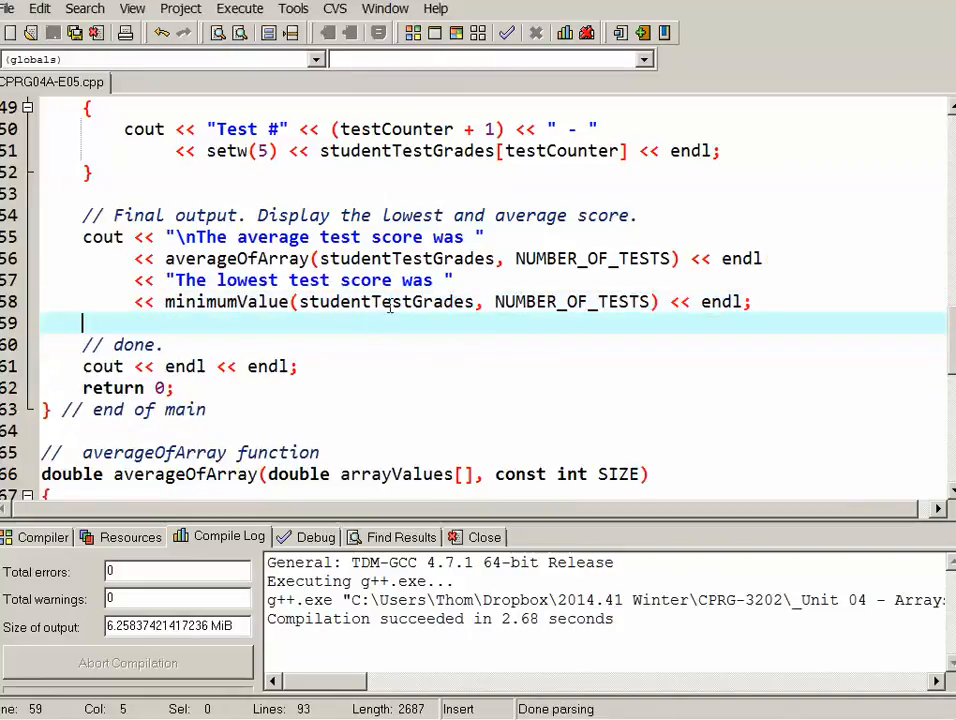
- Add "The lowest test score was " << minimumValue(studentTestGrades, NUMBER_OF_TESTS) to main's output
{"action": "double_click", "coordinate": [384, 300]}
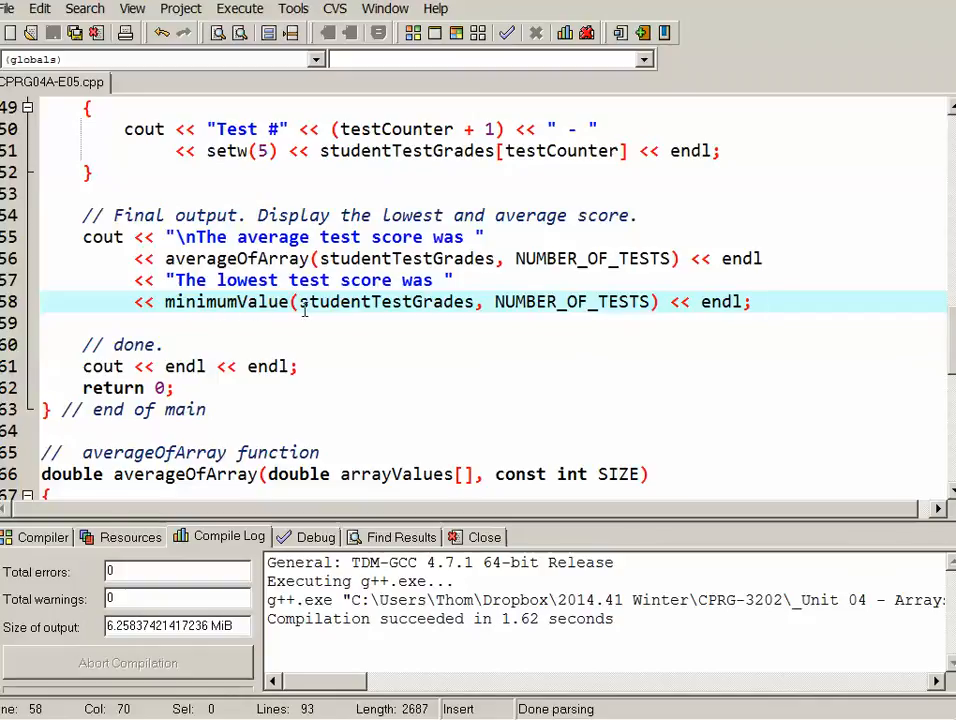
{"action": "mouse_move", "coordinate": [332, 390]}
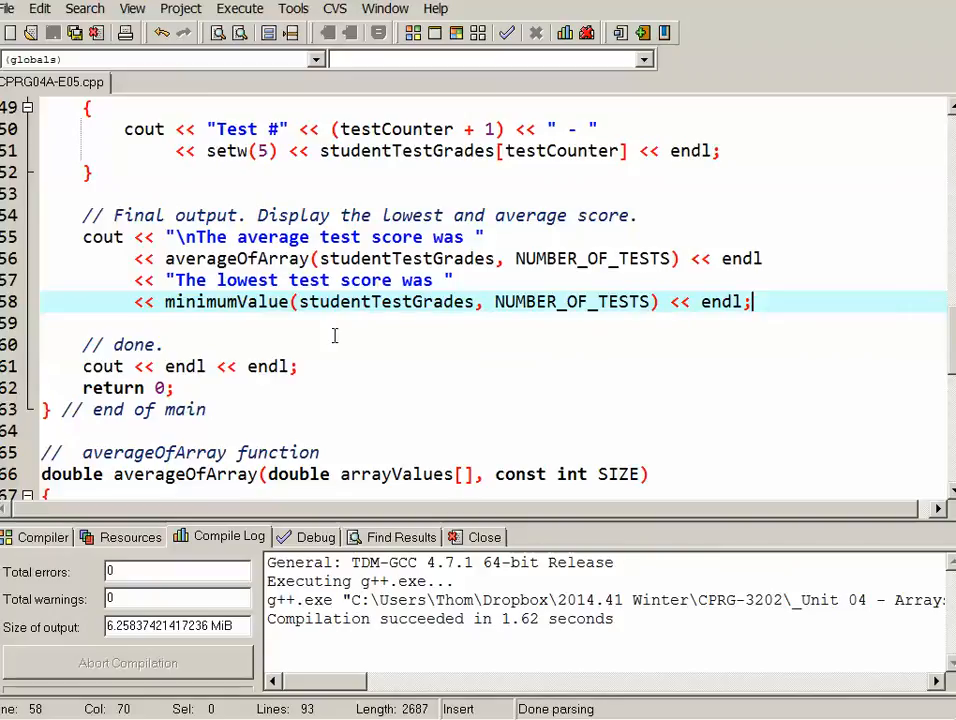
{"action": "mouse_move", "coordinate": [520, 396]}
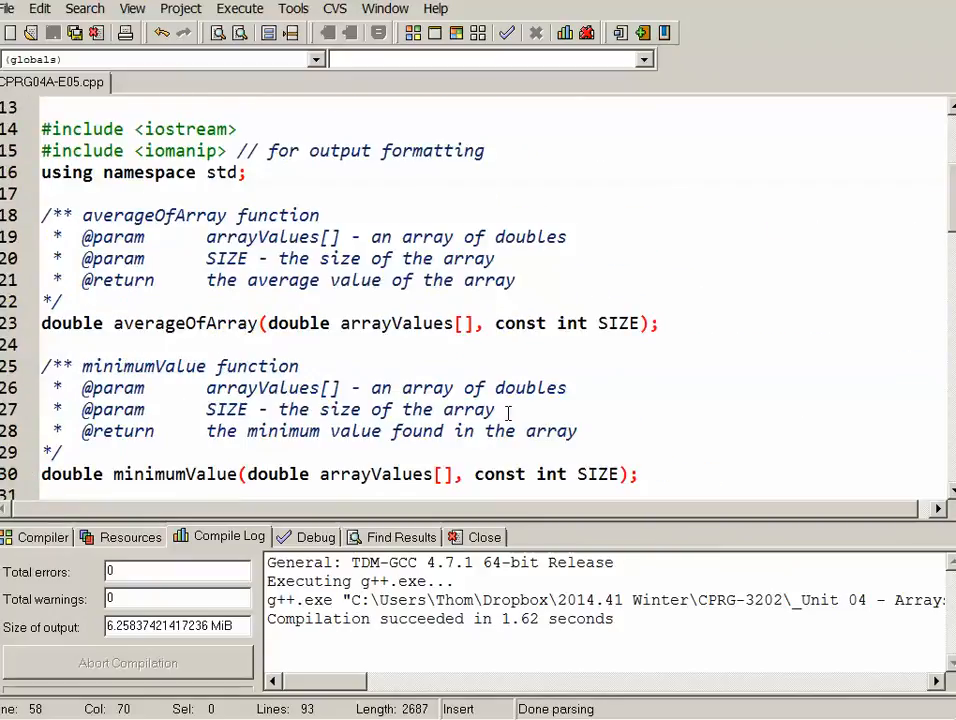
- Add the doc comment and prototype int minimumValueIndex(double arrayValues[], const int SIZE)
{"action": "scroll", "scroll_direction": "down", "scroll_amount": 3}
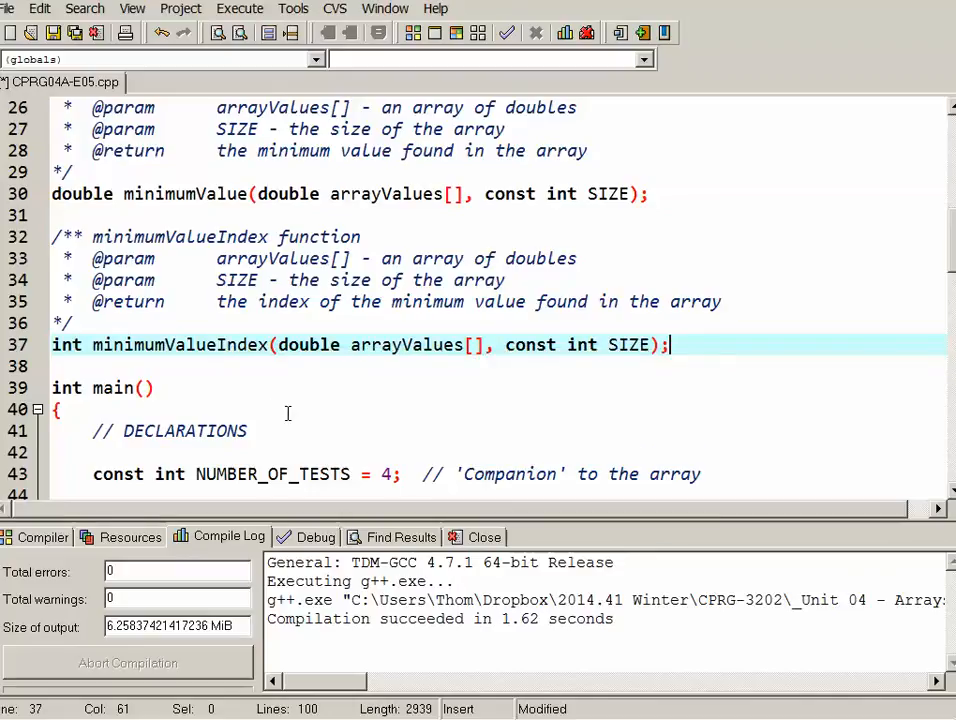
{"action": "mouse_move", "coordinate": [290, 356]}
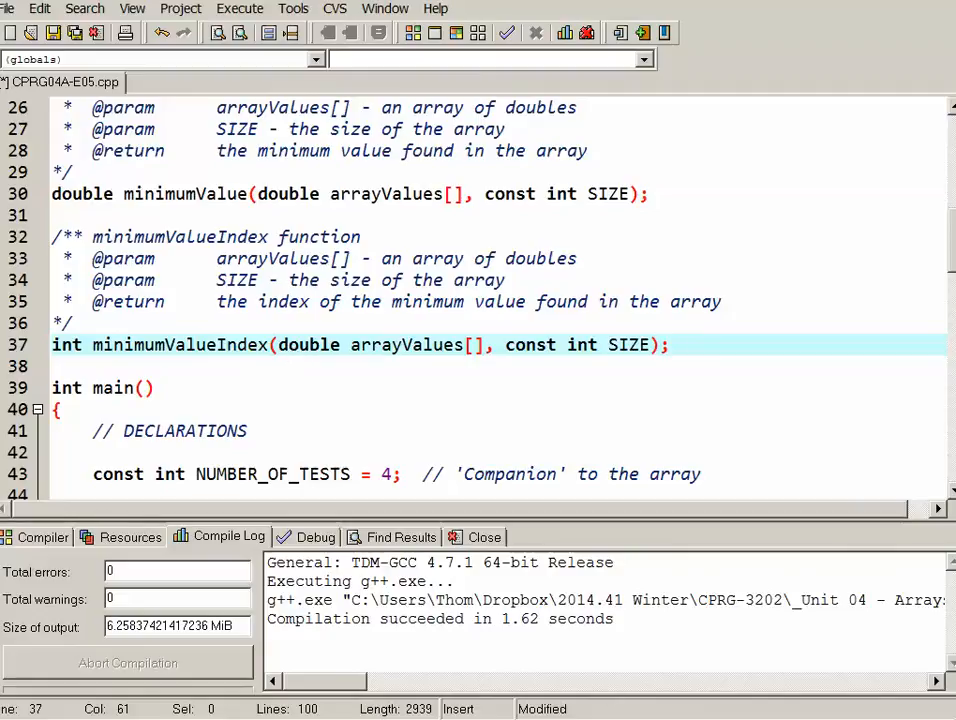
{"action": "left_click", "coordinate": [672, 344]}
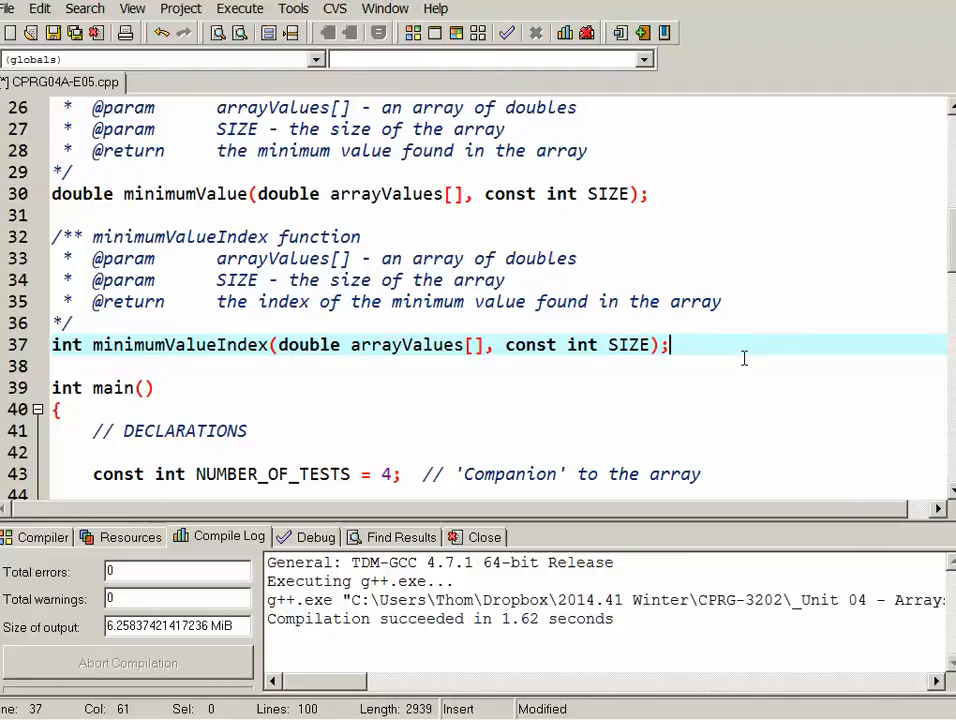
- Write the minimumValueIndex body with int lowestIndex = 0, the comparison loop and return lowestIndex
{"action": "scroll", "scroll_direction": "down", "scroll_amount": 3}
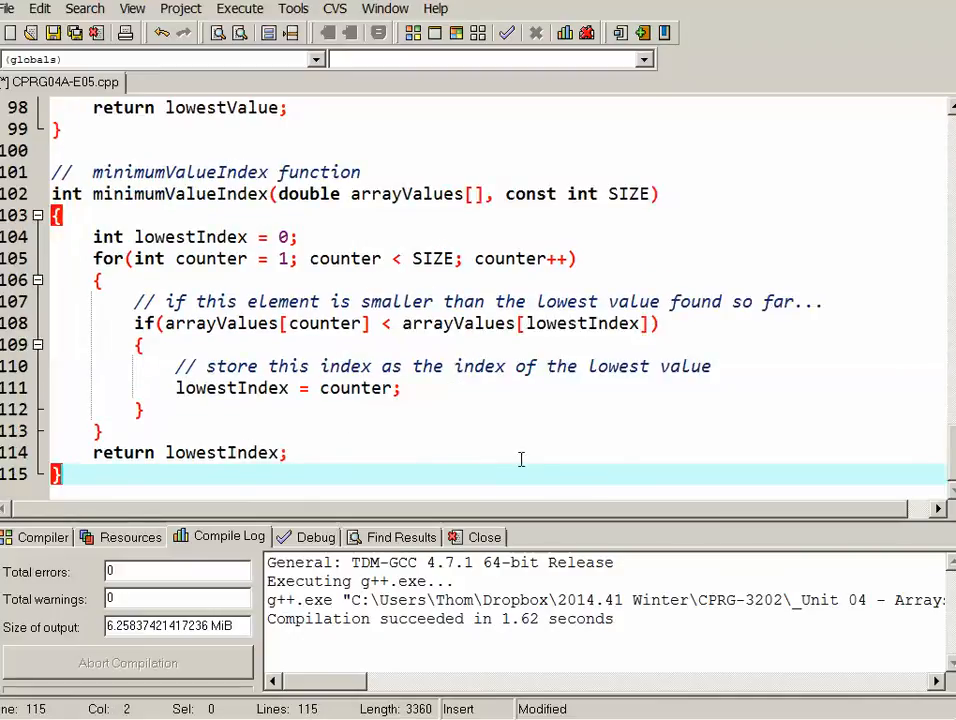
{"action": "double_click", "coordinate": [190, 236]}
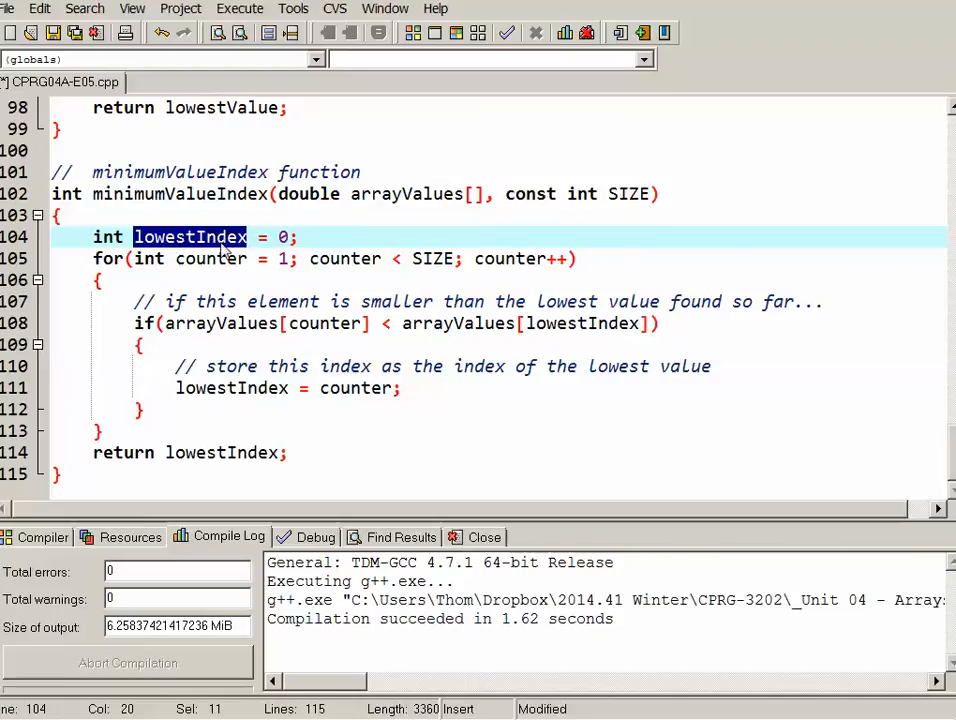
{"action": "left_click", "coordinate": [296, 236]}
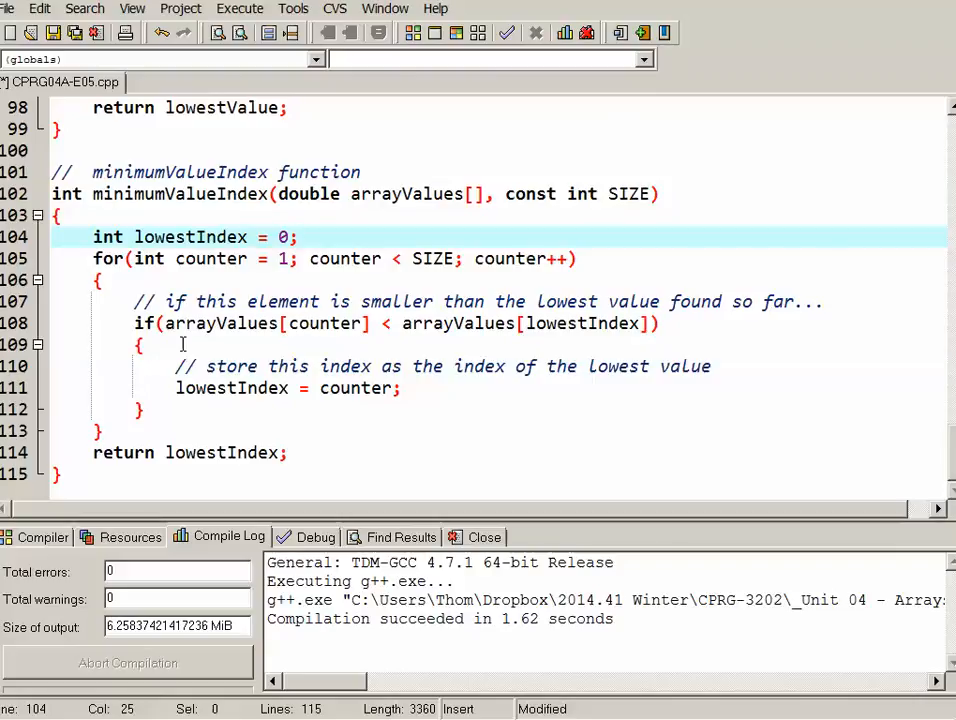
{"action": "double_click", "coordinate": [222, 324]}
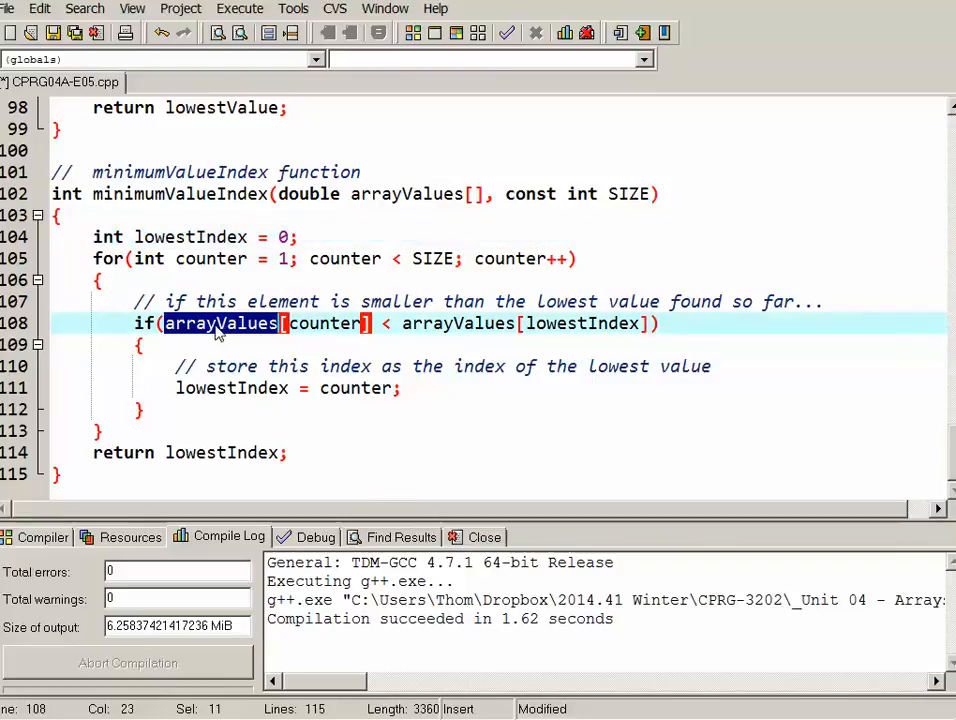
{"action": "left_click", "coordinate": [448, 324]}
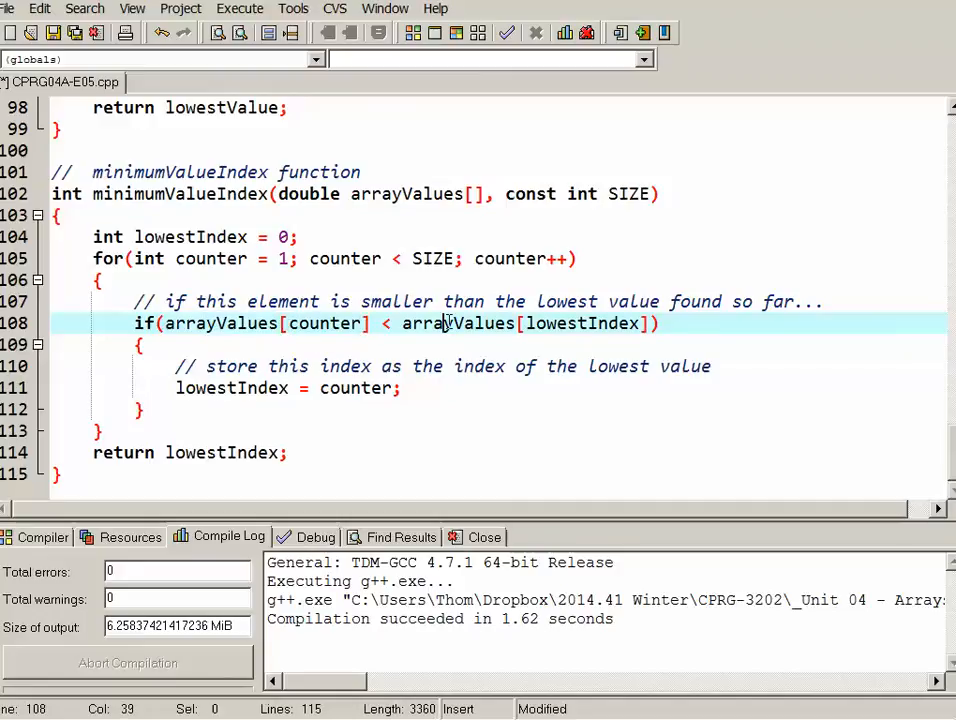
{"action": "left_click_drag", "start_coordinate": [404, 324], "coordinate": [648, 324]}
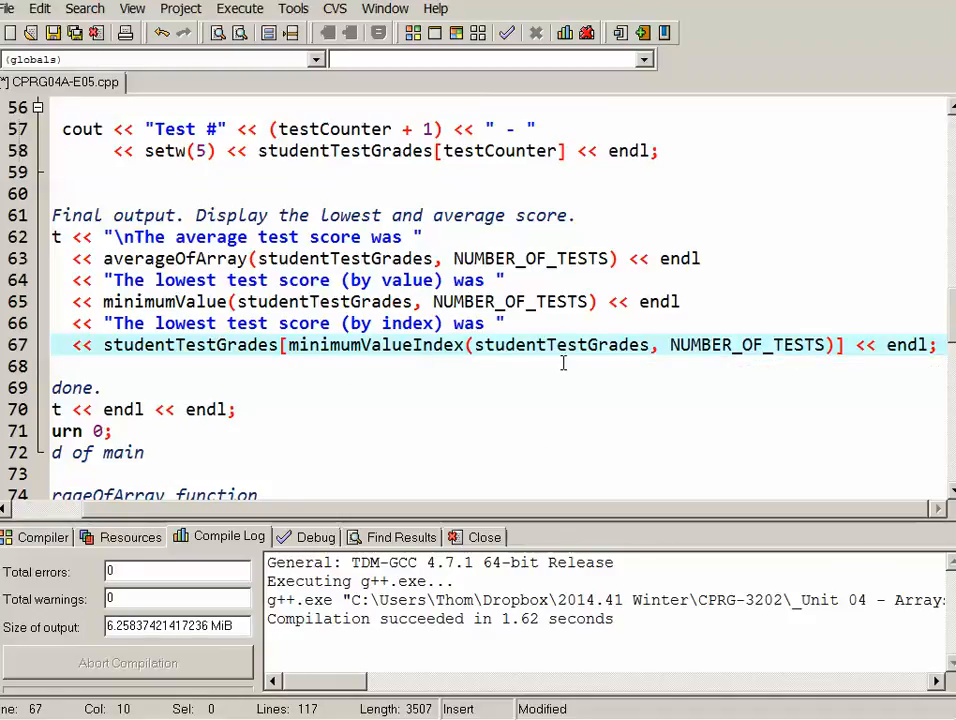
{"action": "mouse_move", "coordinate": [668, 376]}
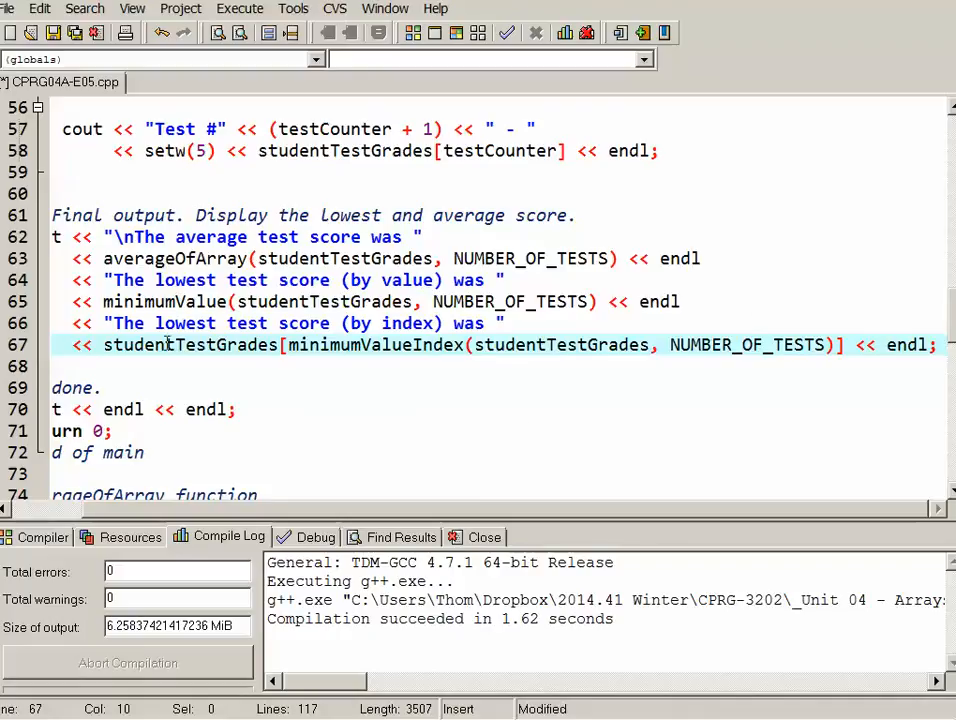
- Label the outputs (by value) and (by index), the second printing studentTestGrades[minimumValueIndex(...)]
{"action": "double_click", "coordinate": [188, 344]}
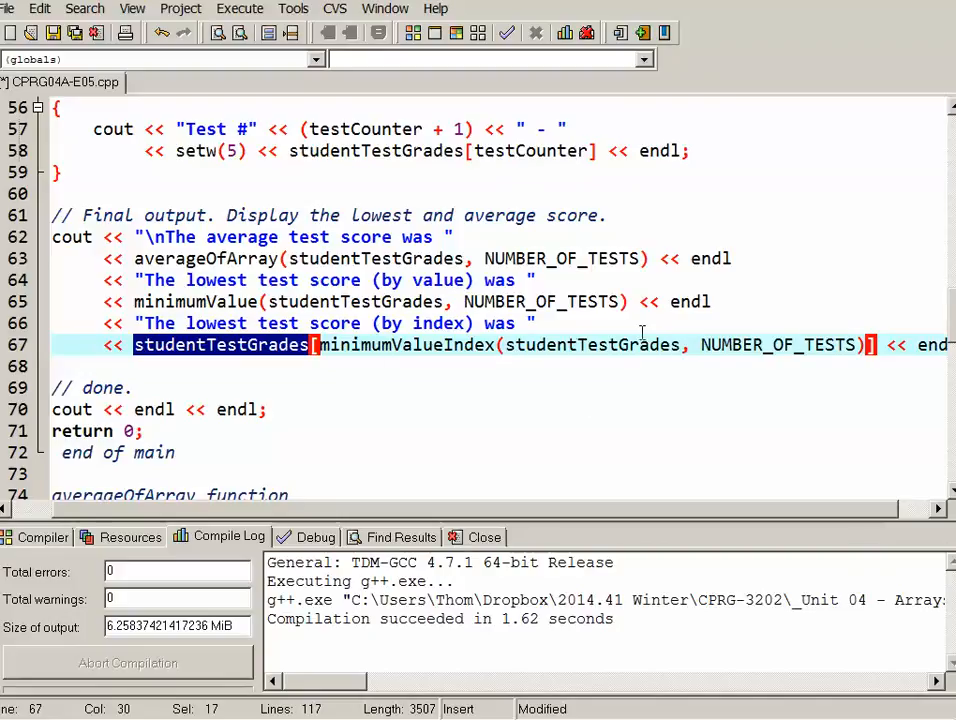
{"action": "mouse_move", "coordinate": [572, 336]}
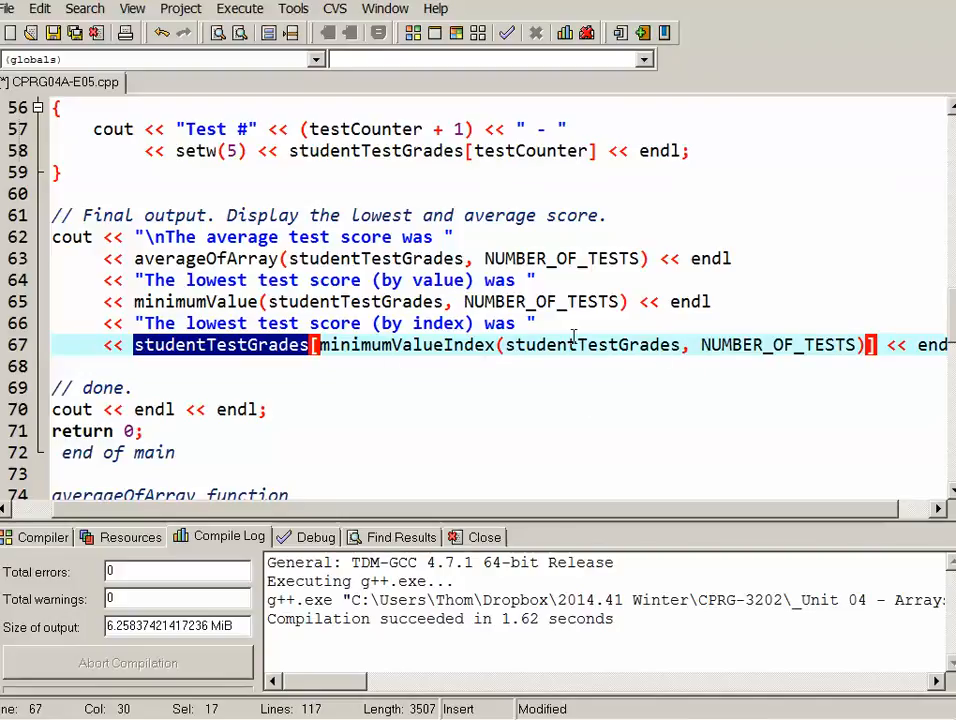
{"action": "mouse_move", "coordinate": [704, 556]}
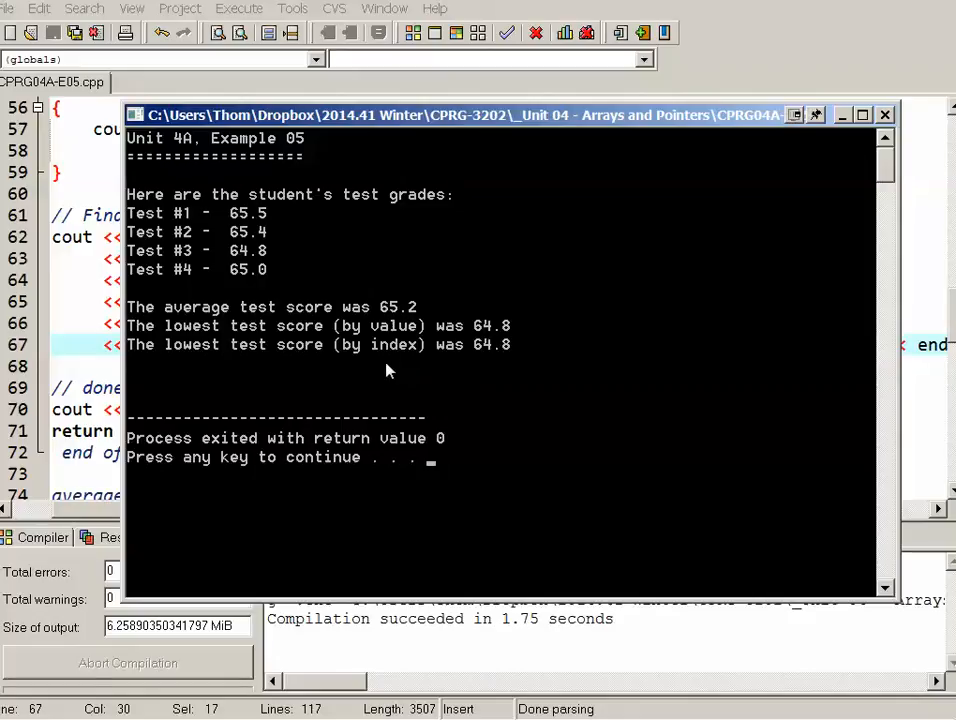
{"action": "mouse_move", "coordinate": [522, 340]}
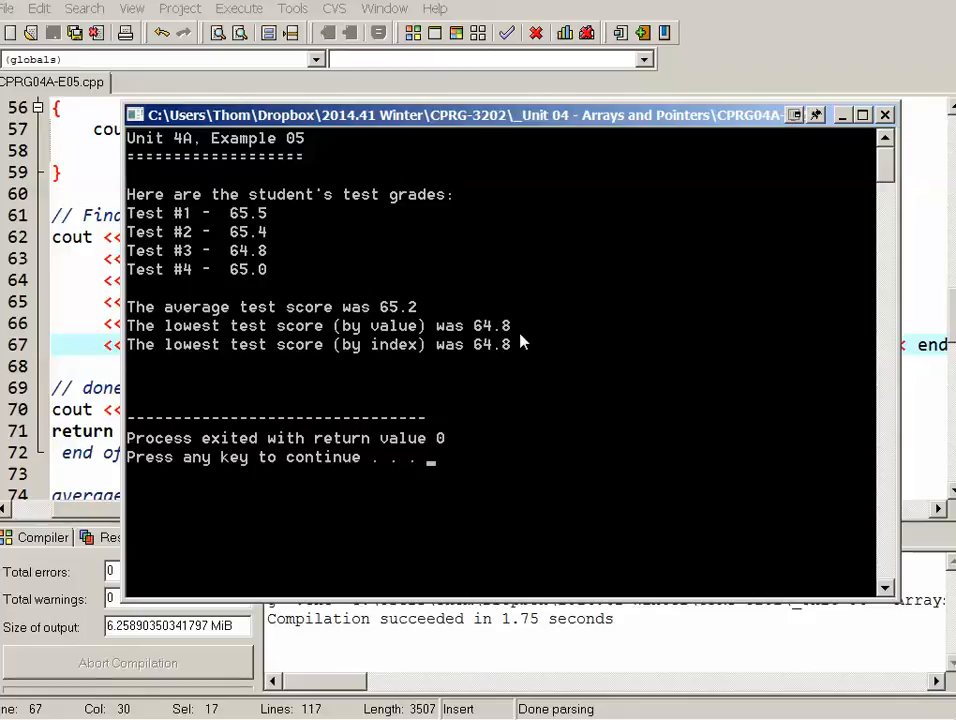
{"action": "mouse_move", "coordinate": [616, 482]}
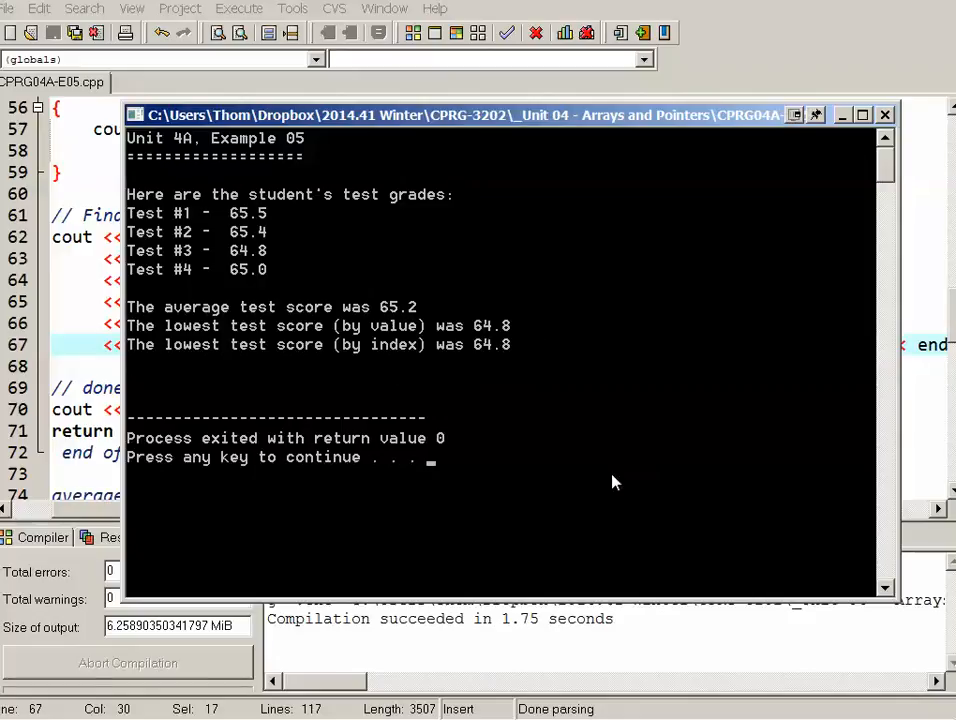
{"action": "mouse_move", "coordinate": [568, 476]}
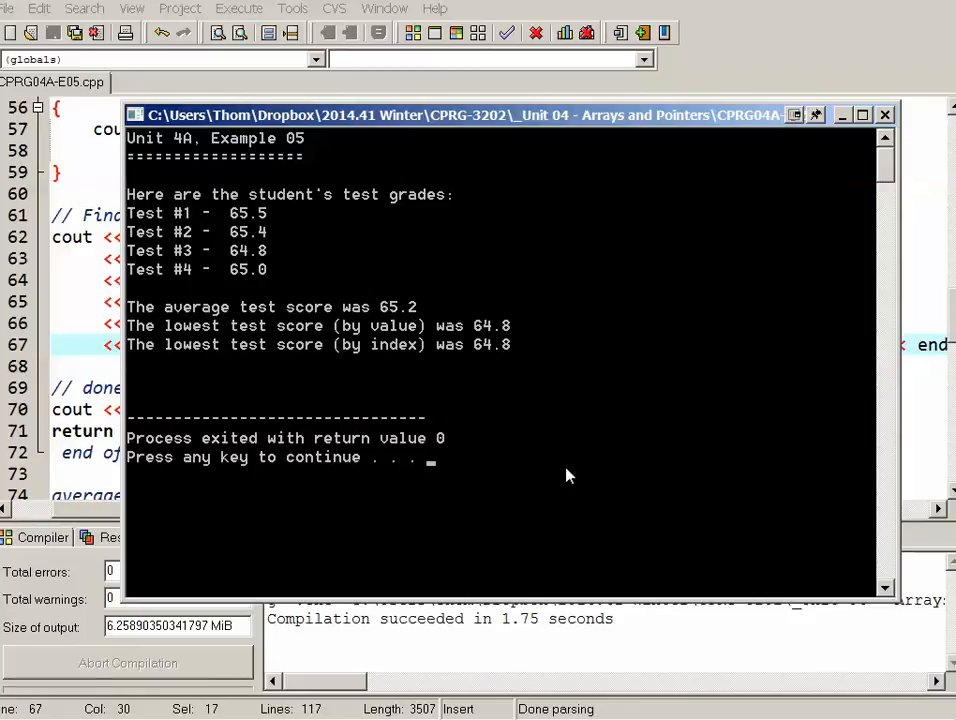
- Run the program showing average 65.2 and lowest 64.8 by value and by index, then close the console
{"action": "left_click", "coordinate": [884, 114]}
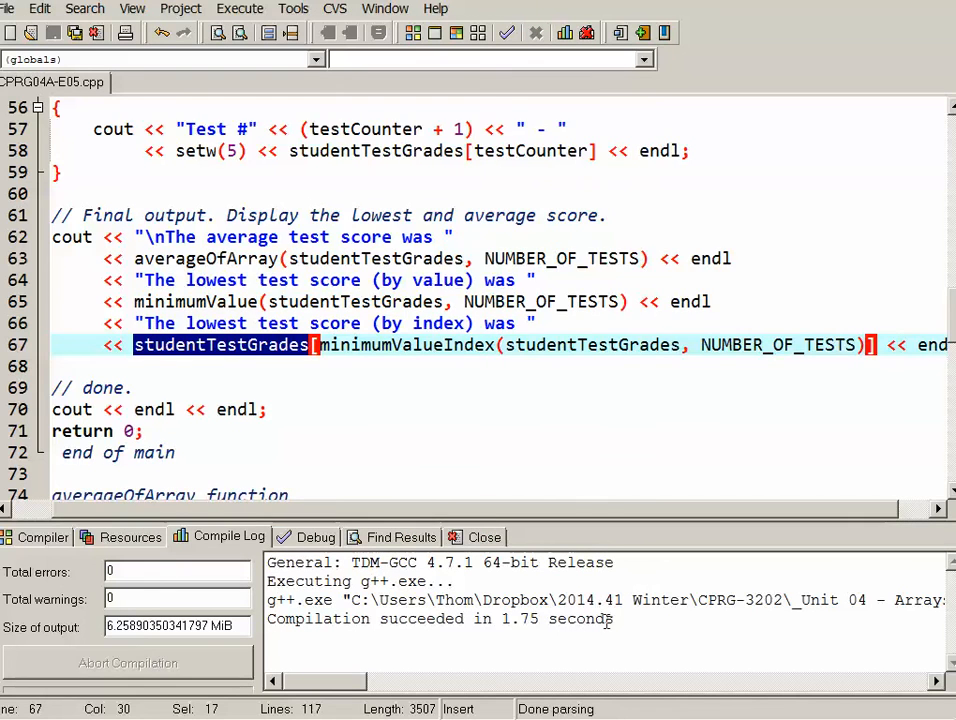